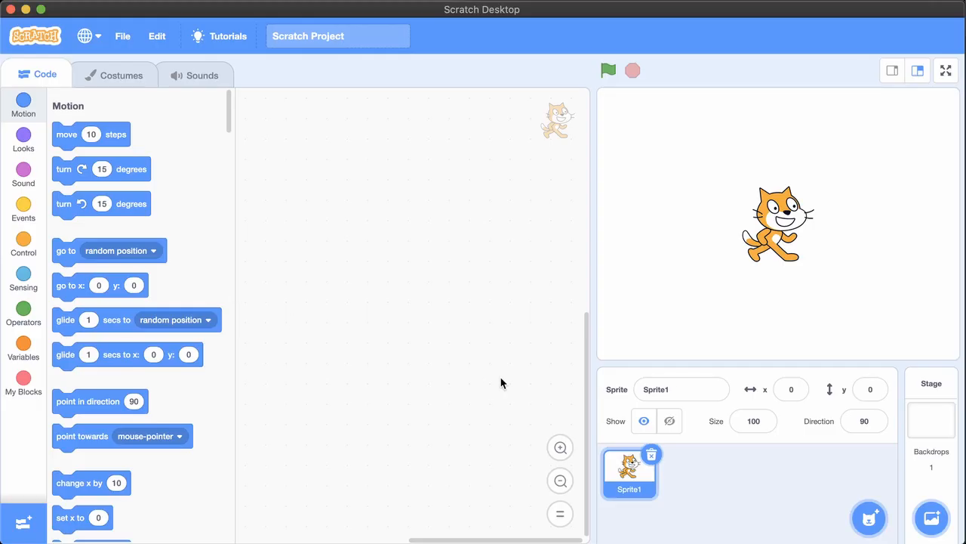
Step: Add the Arrow1 and Magic Wand sprites from the sprite library in place of the cat
{"action": "left_click", "coordinate": [868, 517]}
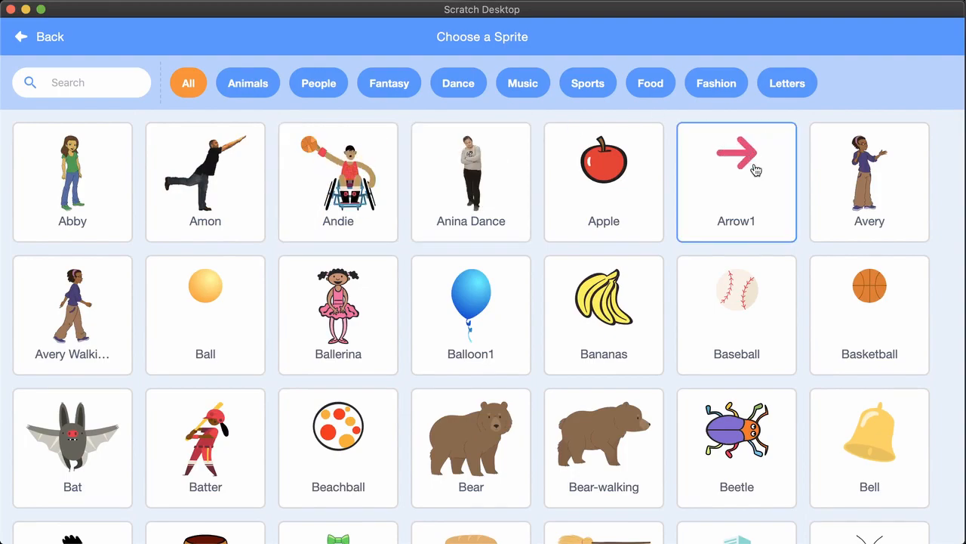
{"action": "left_click", "coordinate": [737, 182]}
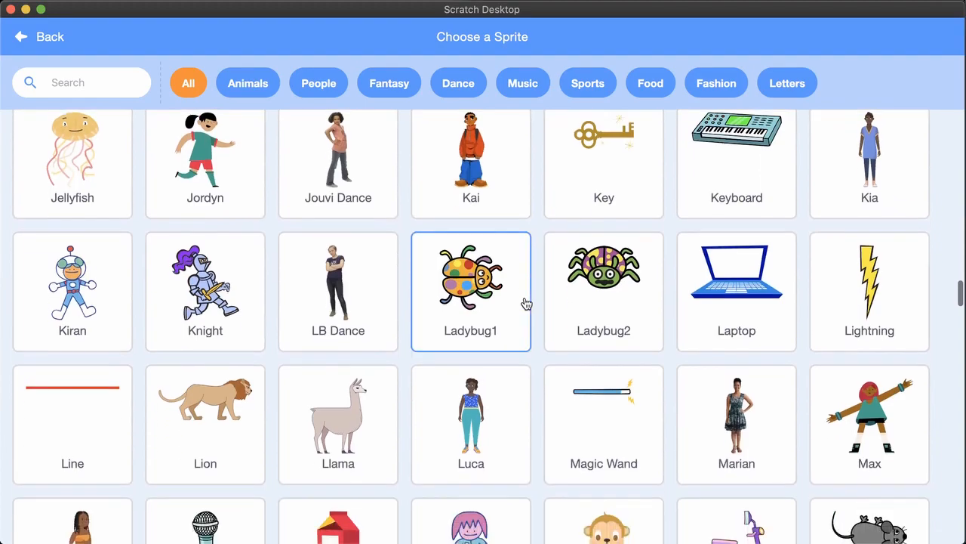
{"action": "left_click", "coordinate": [604, 423]}
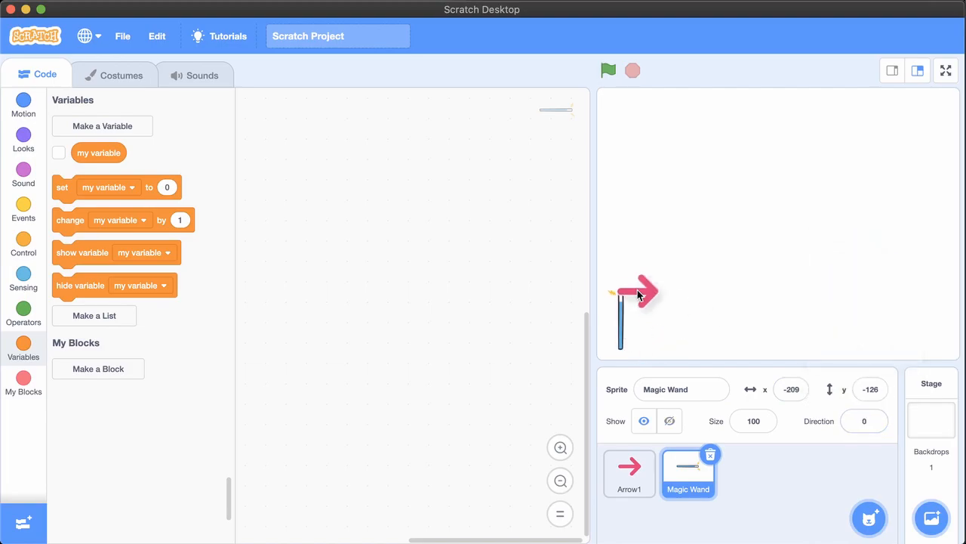
Step: Give Arrow1 a green-flag script that points in direction 0 and goes to Magic Wand
{"action": "left_click", "coordinate": [628, 471]}
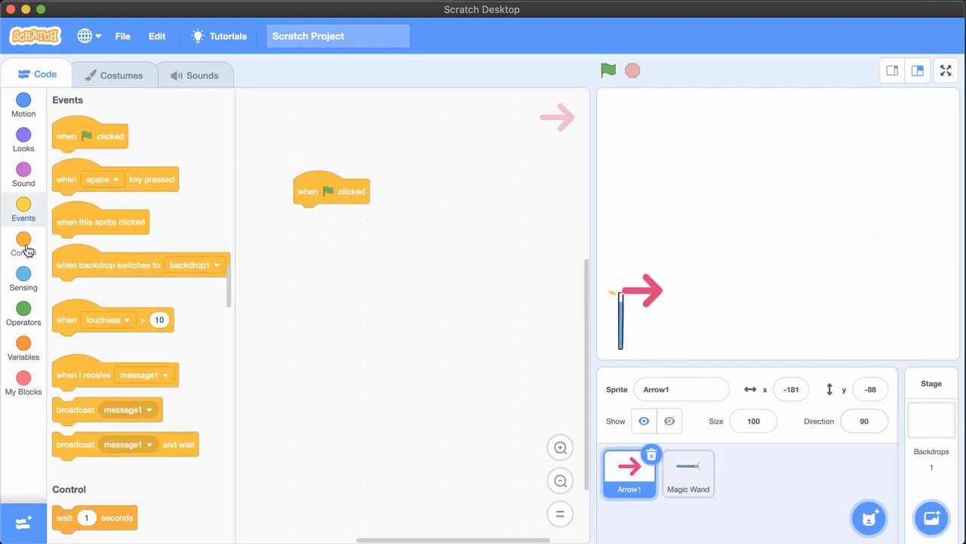
{"action": "left_click", "coordinate": [25, 104]}
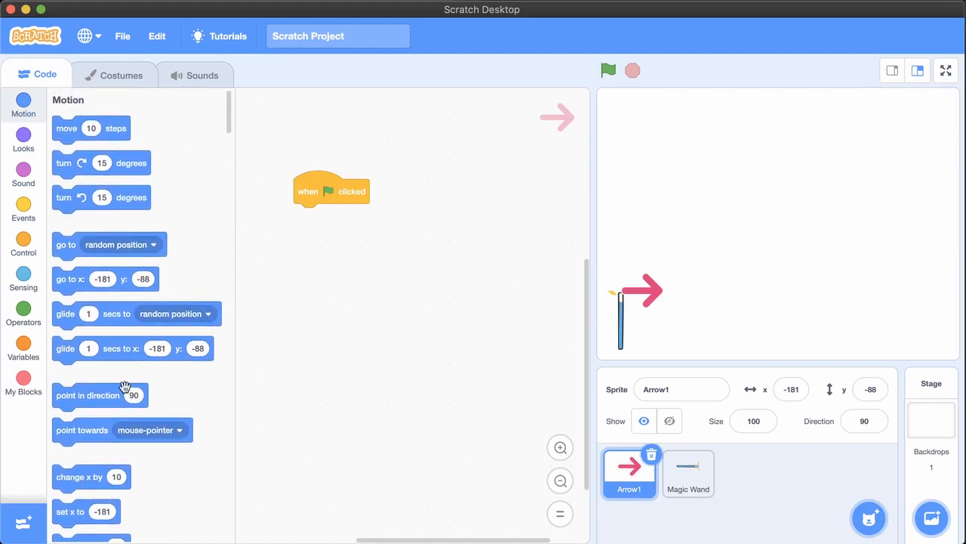
{"action": "left_click_drag", "start_coordinate": [100, 396], "coordinate": [342, 216]}
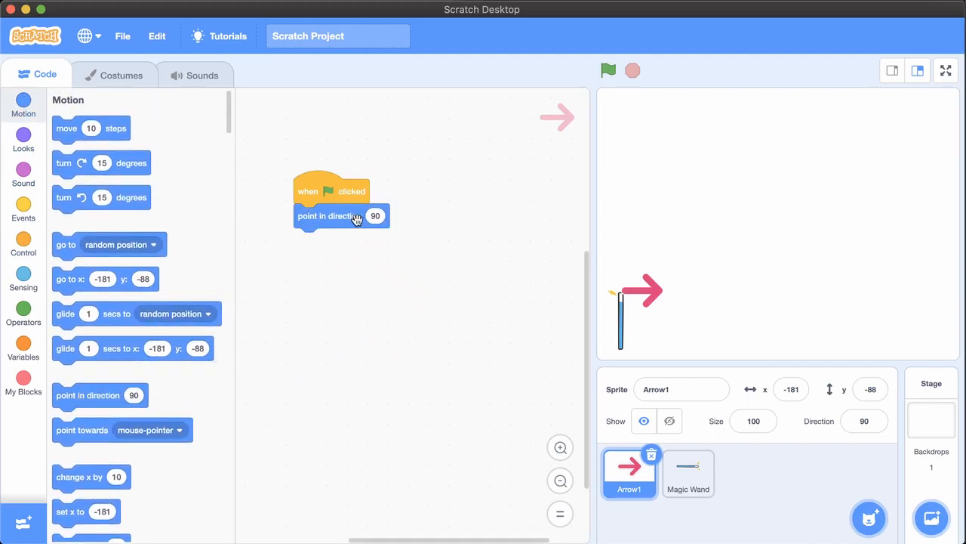
{"action": "left_click", "coordinate": [375, 216]}
{"action": "type", "text": "0"}
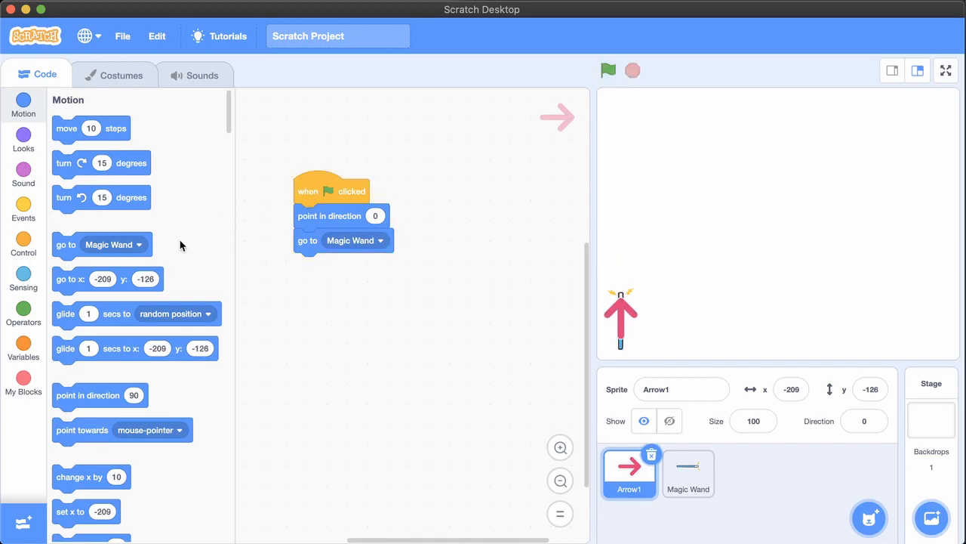
{"action": "left_click", "coordinate": [25, 347]}
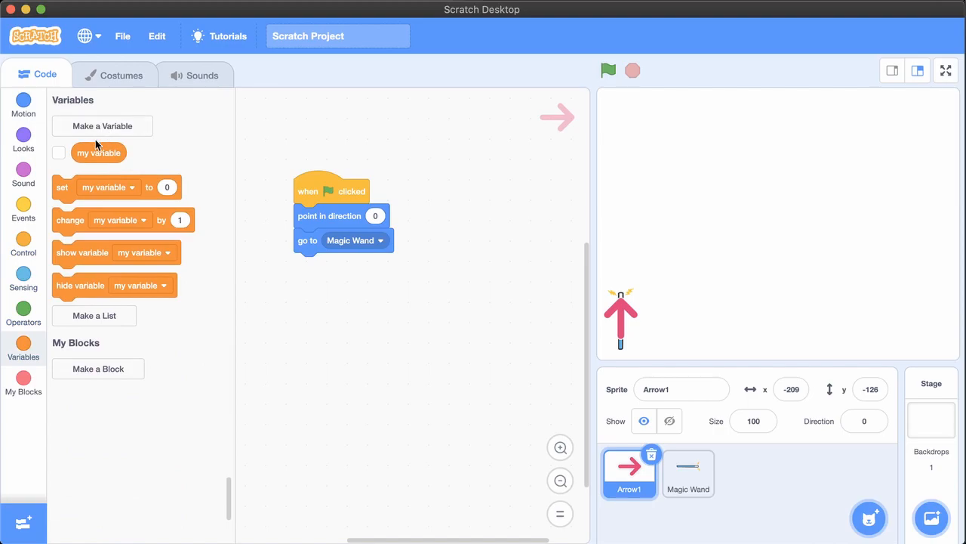
Step: Rename the default 'my variable' to GRAVITY
{"action": "right_click", "coordinate": [98, 152]}
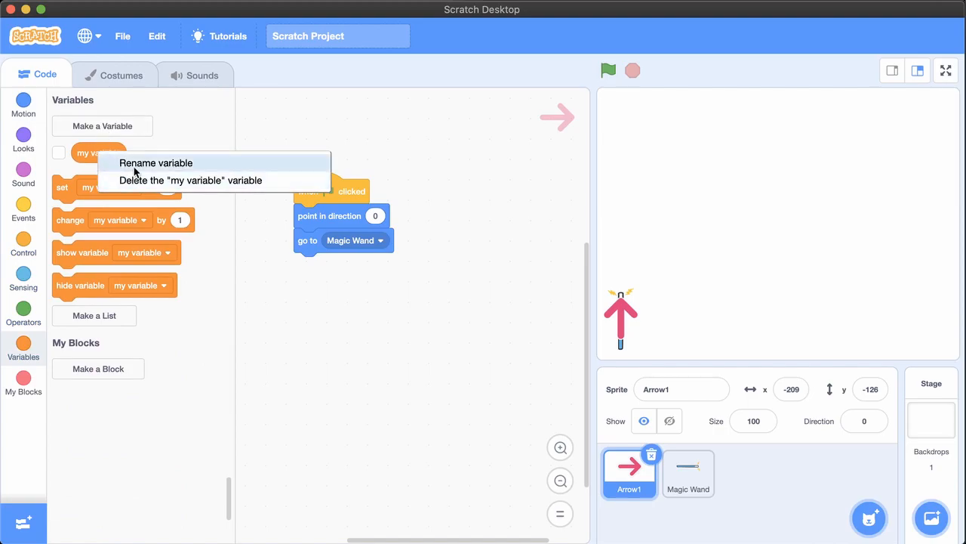
{"action": "left_click", "coordinate": [155, 163]}
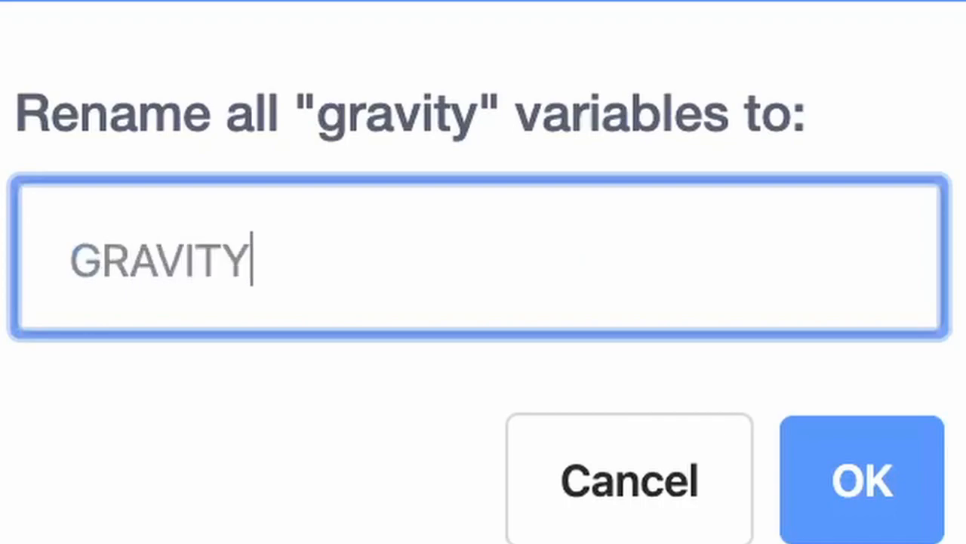
{"action": "left_click", "coordinate": [860, 480]}
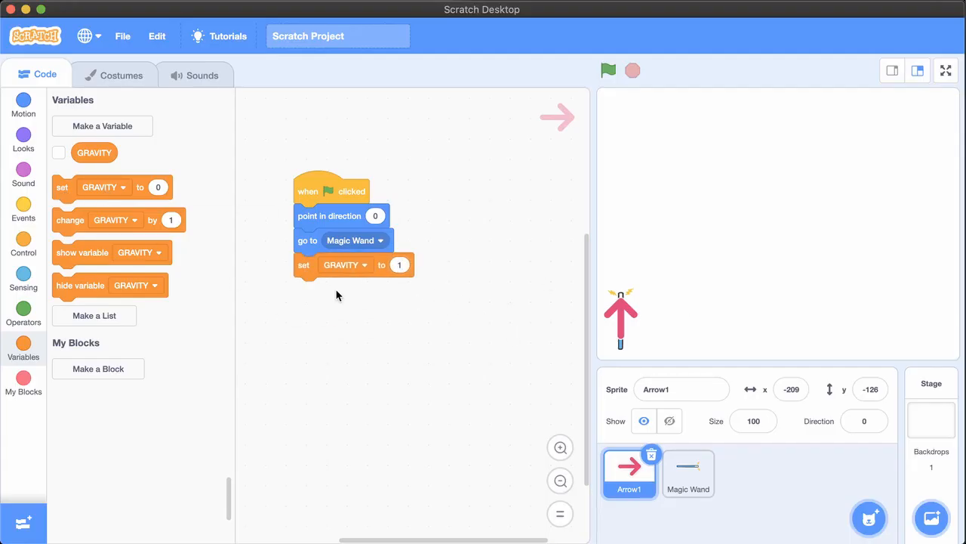
{"action": "mouse_move", "coordinate": [87, 128]}
{"action": "type", "text": "s"}
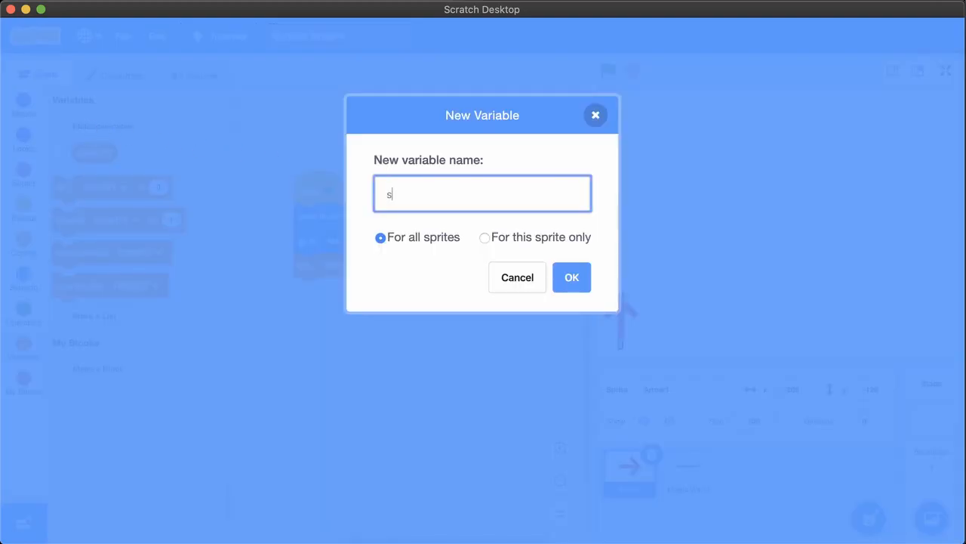
Step: Create the speed_x and speed_y variables for the arrow's motion
{"action": "type", "text": "peed"}
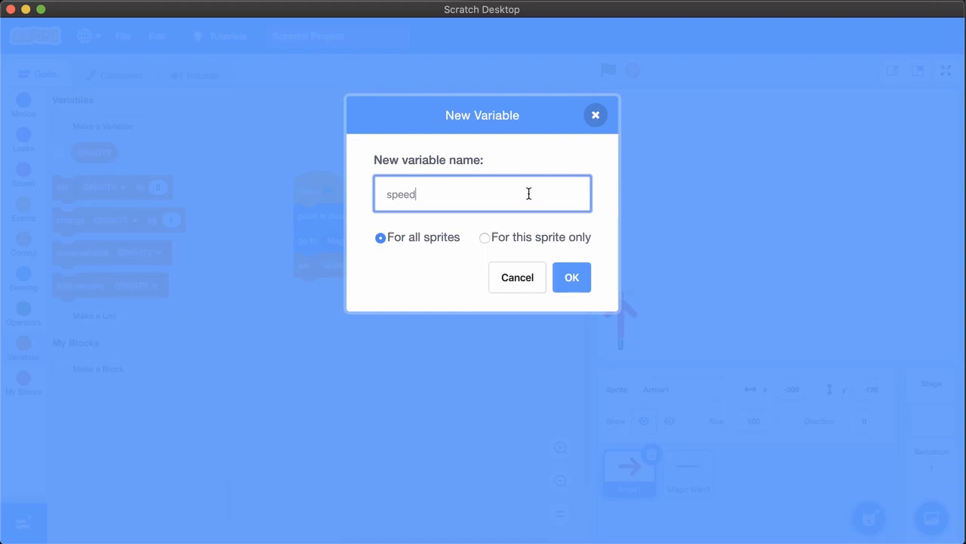
{"action": "left_click", "coordinate": [571, 277]}
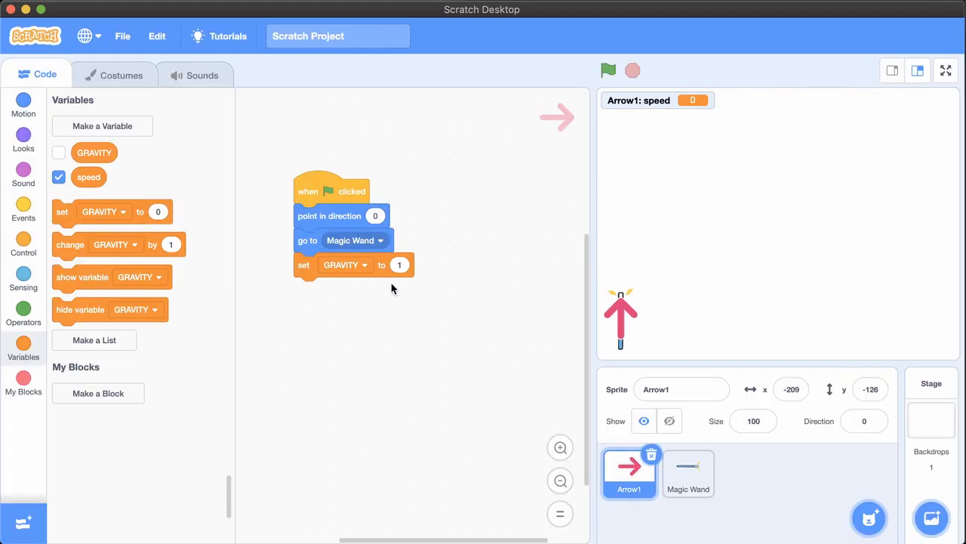
{"action": "right_click", "coordinate": [88, 176]}
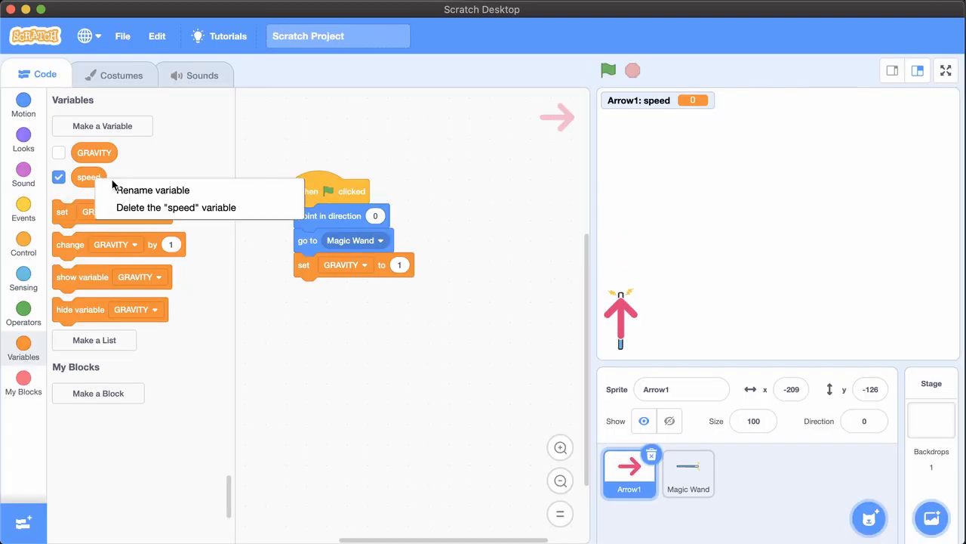
{"action": "left_click", "coordinate": [152, 191]}
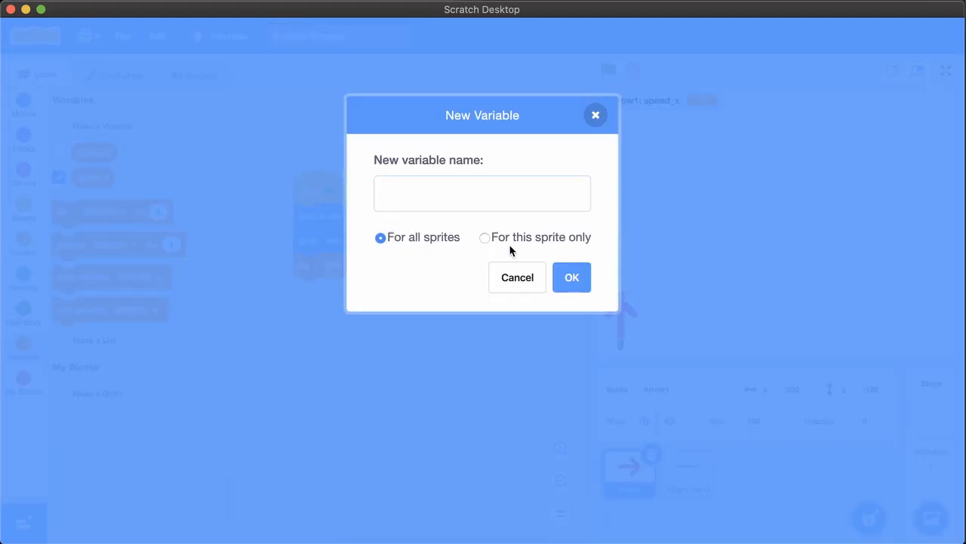
{"action": "left_click", "coordinate": [517, 278]}
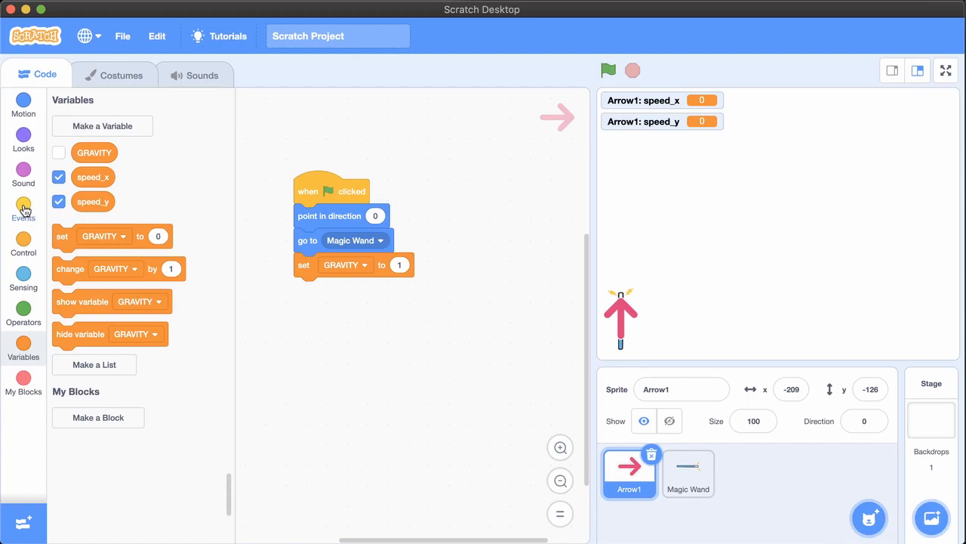
{"action": "left_click", "coordinate": [25, 210]}
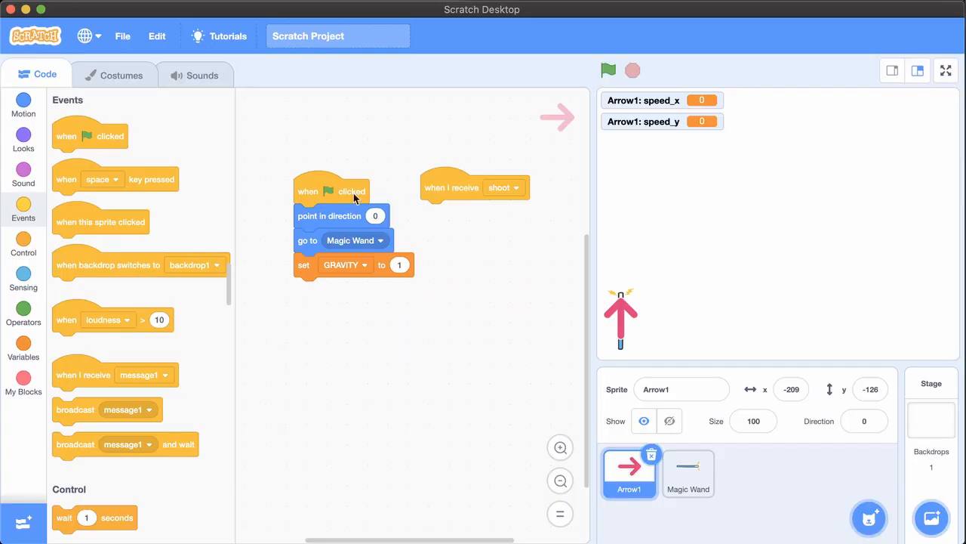
{"action": "mouse_move", "coordinate": [24, 134]}
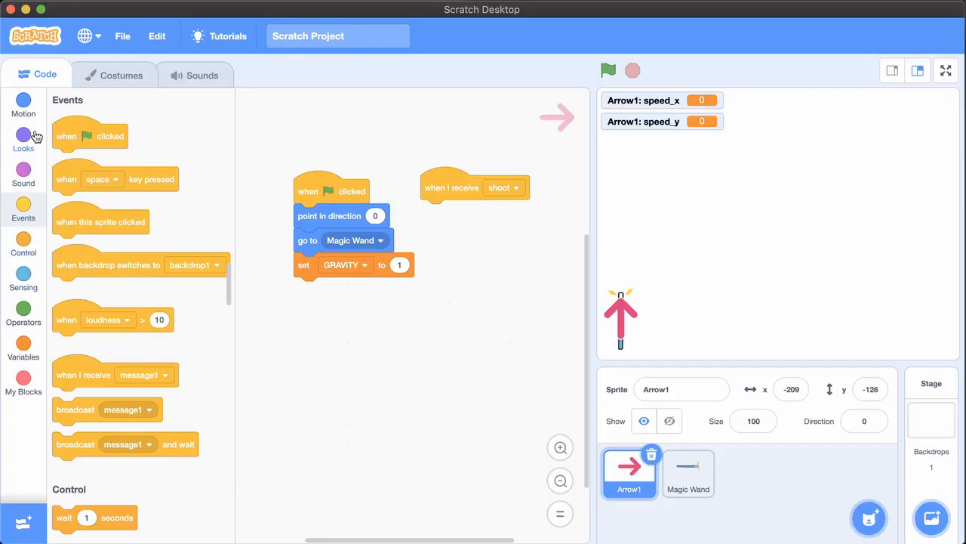
Step: Under 'when I receive shoot', repeat until touching edge changing x by speed_x and y by speed_y
{"action": "left_click", "coordinate": [24, 243]}
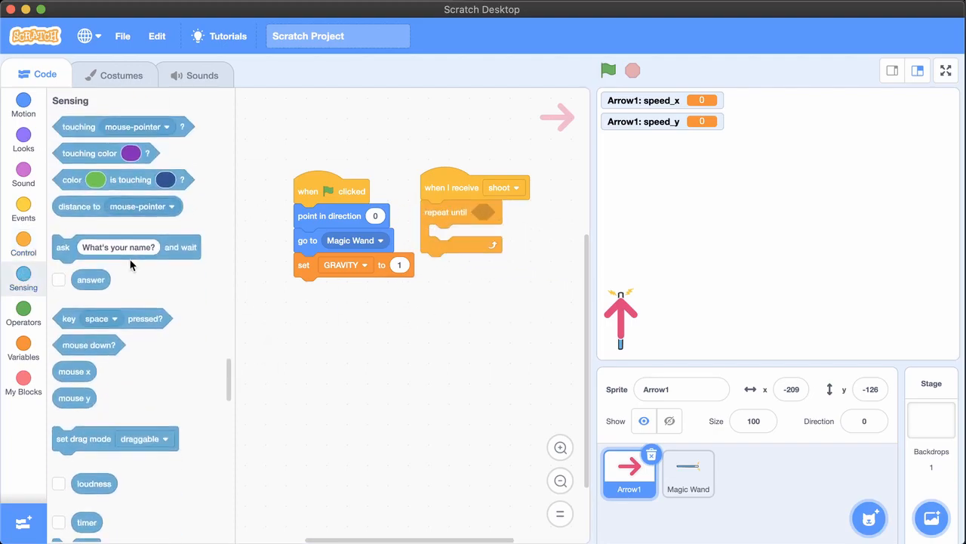
{"action": "scroll", "scroll_direction": "down", "scroll_amount": 3}
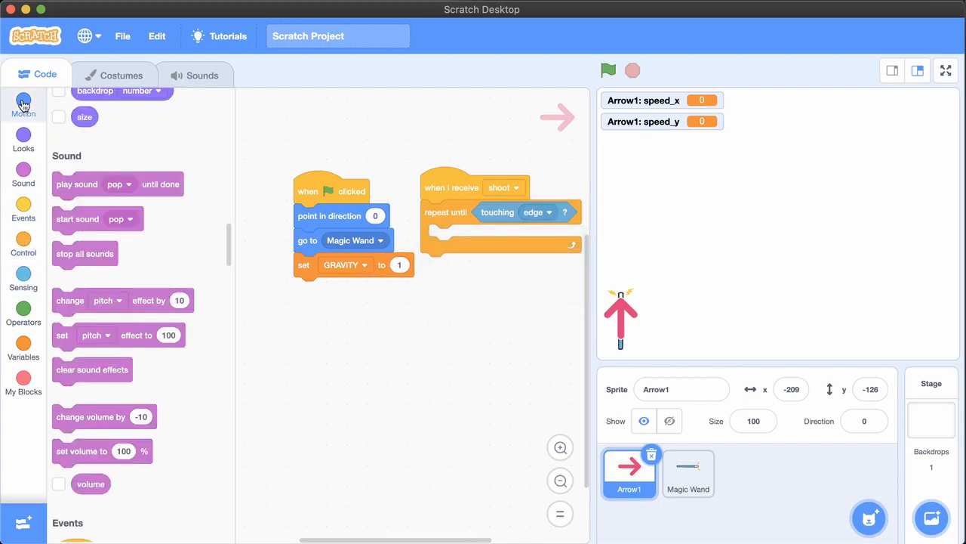
{"action": "left_click", "coordinate": [24, 104]}
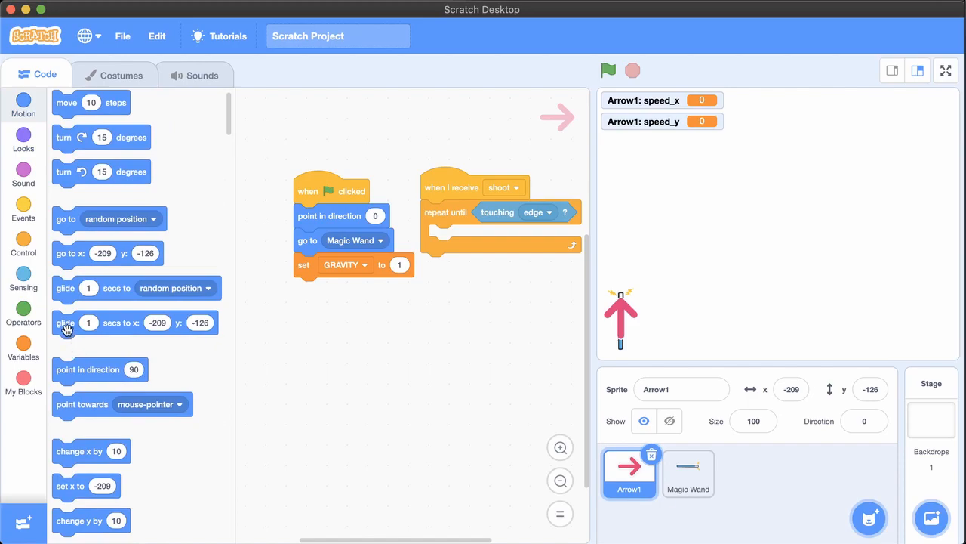
{"action": "scroll", "scroll_direction": "down", "scroll_amount": 3}
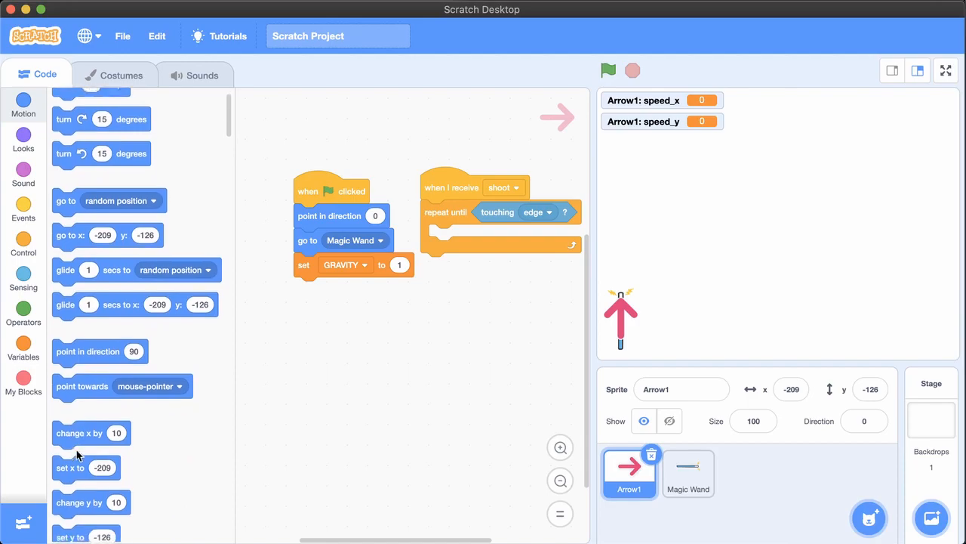
{"action": "left_click_drag", "start_coordinate": [78, 432], "coordinate": [453, 238]}
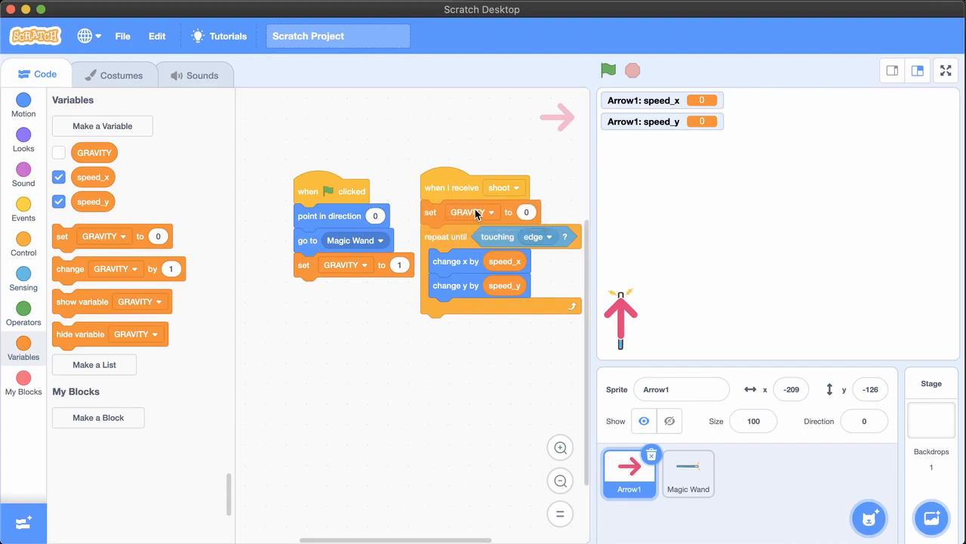
Step: Set speed_x to 3 and speed_y to 20 before the loop, and place the arrow lower on the stage
{"action": "left_click", "coordinate": [490, 211]}
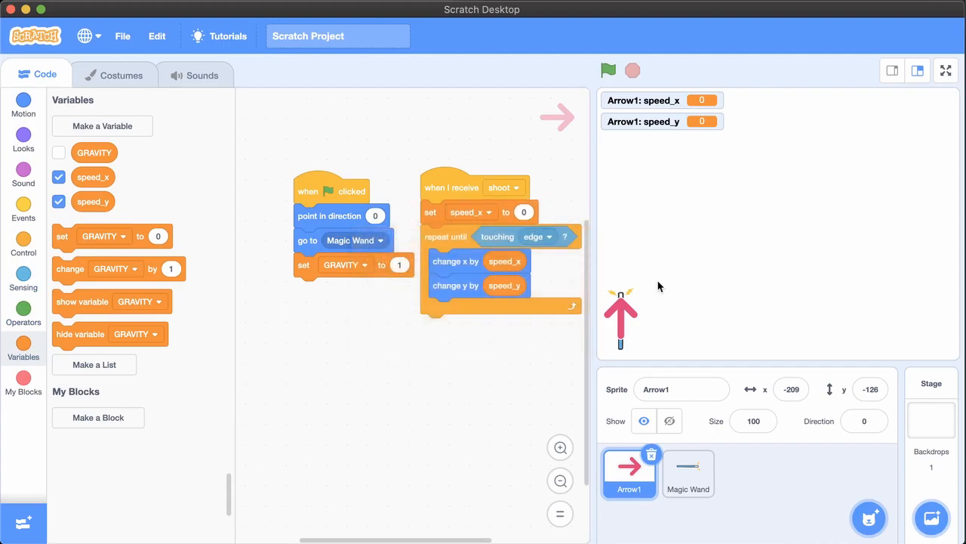
{"action": "left_click", "coordinate": [524, 211]}
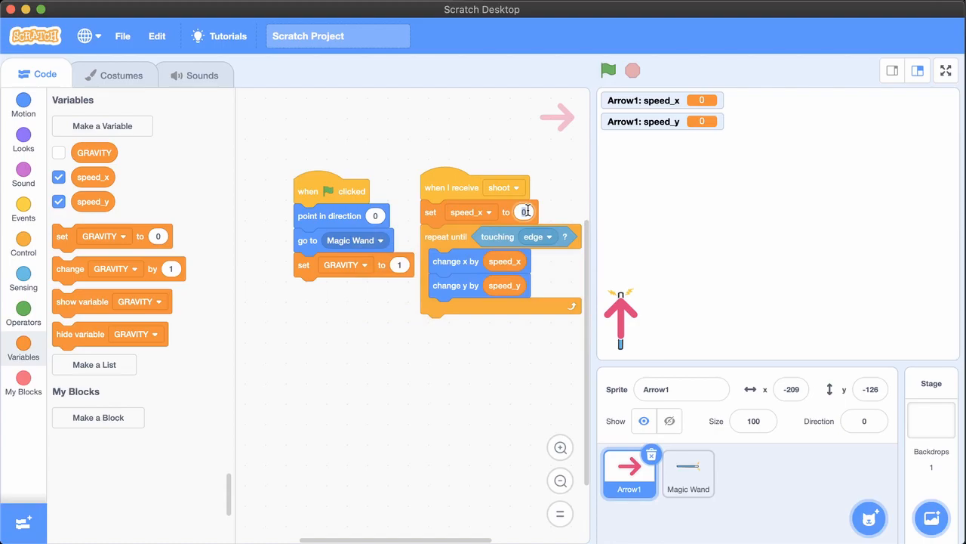
{"action": "type", "text": "3"}
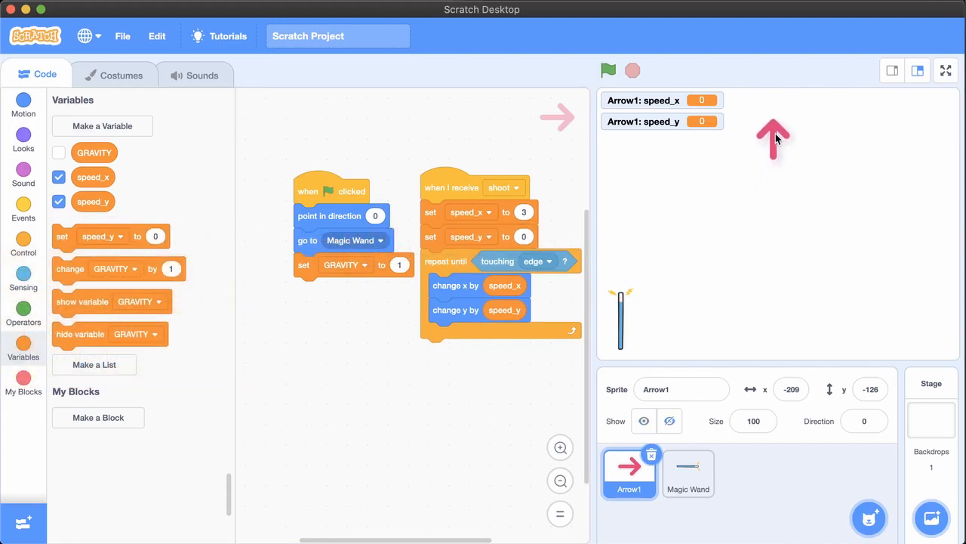
{"action": "left_click_drag", "start_coordinate": [773, 138], "coordinate": [743, 335]}
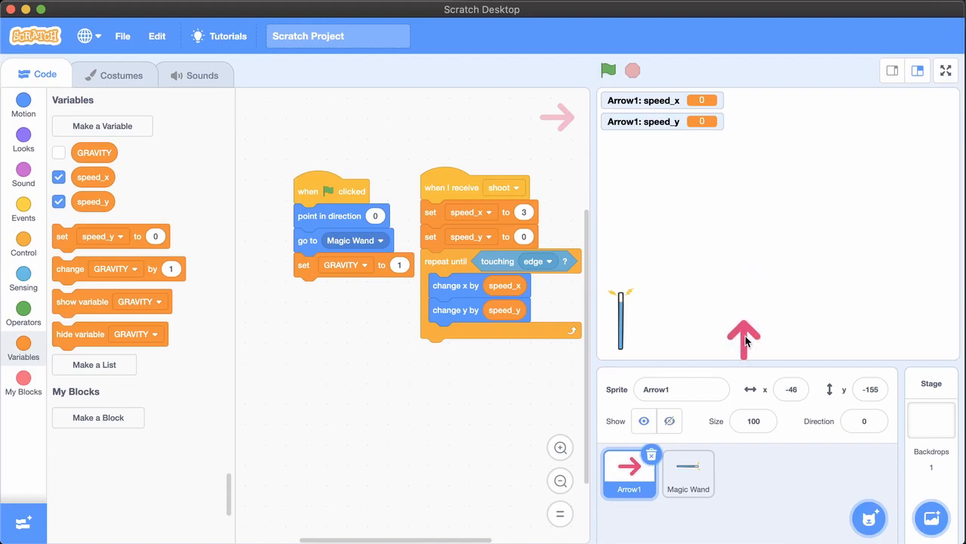
{"action": "left_click_drag", "start_coordinate": [743, 338], "coordinate": [627, 286]}
{"action": "type", "text": "20"}
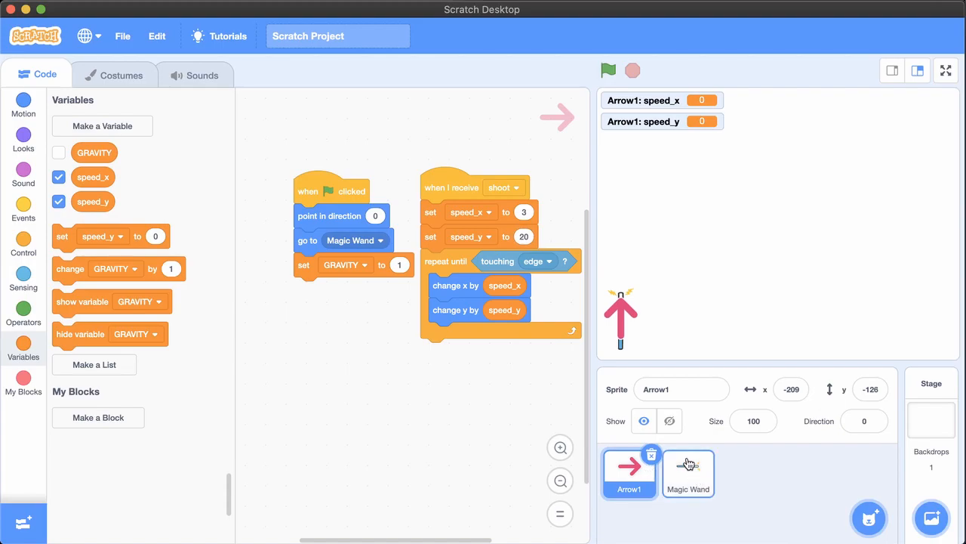
Step: Check the wand's 'broadcast shoot' script, then detach the arrow's loop from its shoot hat
{"action": "left_click", "coordinate": [688, 471]}
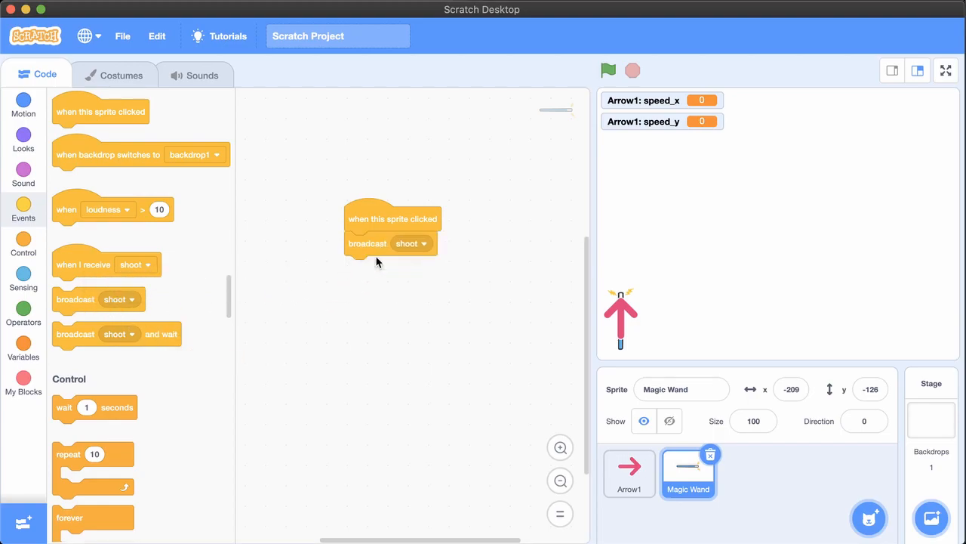
{"action": "left_click", "coordinate": [629, 471]}
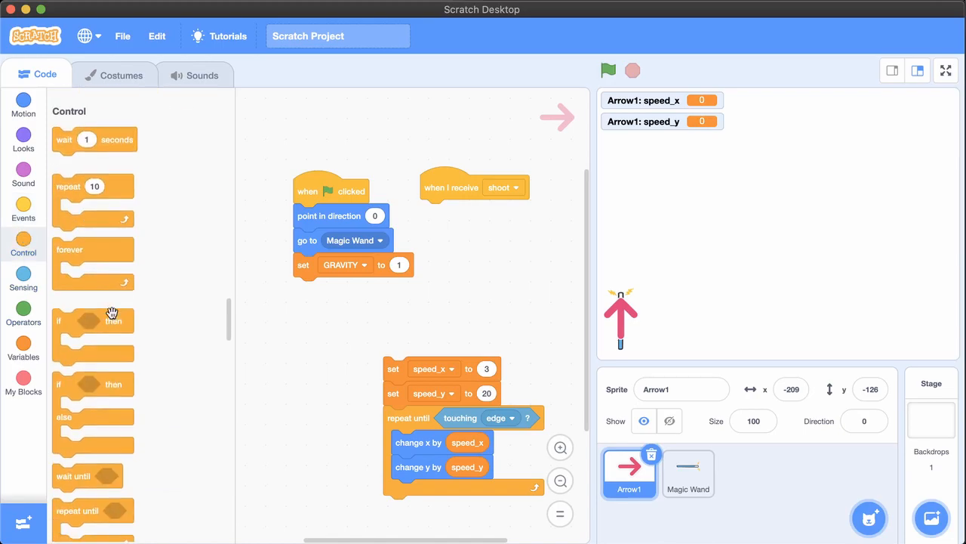
Step: Make the shoot message create a clone of the arrow and hide the original at green flag
{"action": "scroll", "scroll_direction": "down", "scroll_amount": 3}
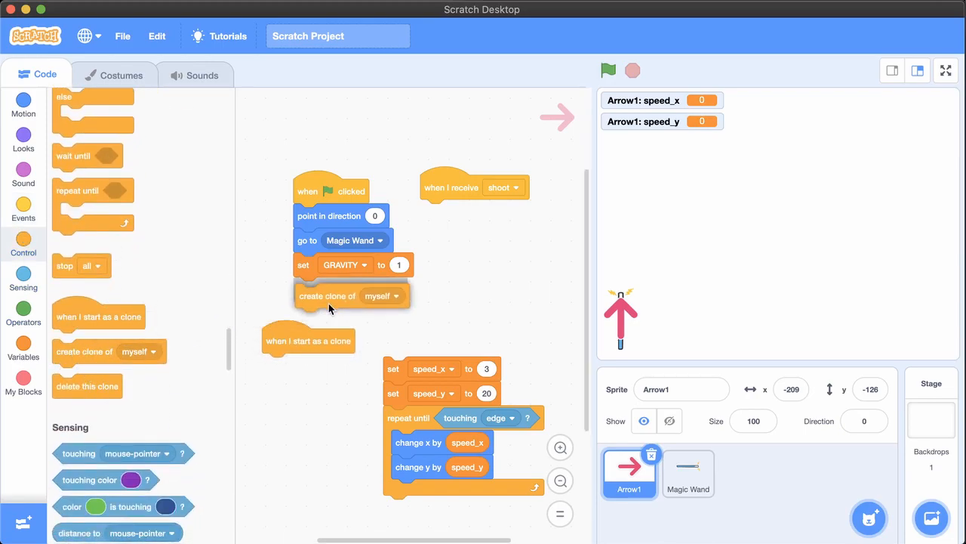
{"action": "left_click_drag", "start_coordinate": [326, 294], "coordinate": [453, 212]}
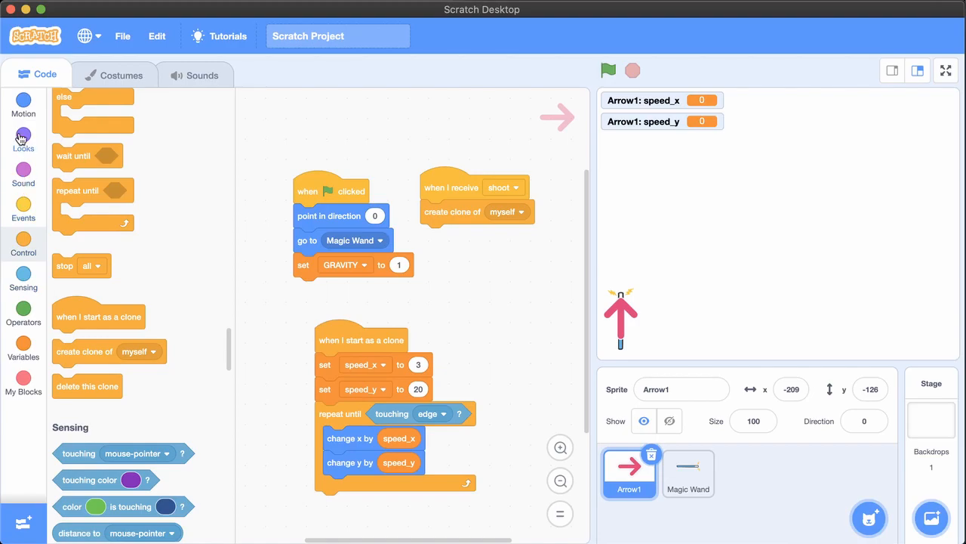
{"action": "left_click", "coordinate": [22, 139]}
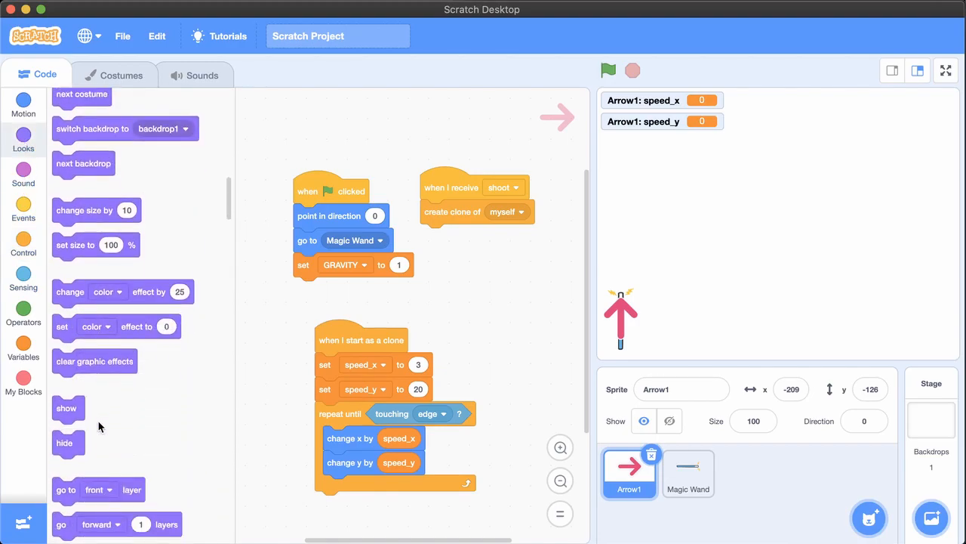
{"action": "left_click_drag", "start_coordinate": [66, 407], "coordinate": [329, 364]}
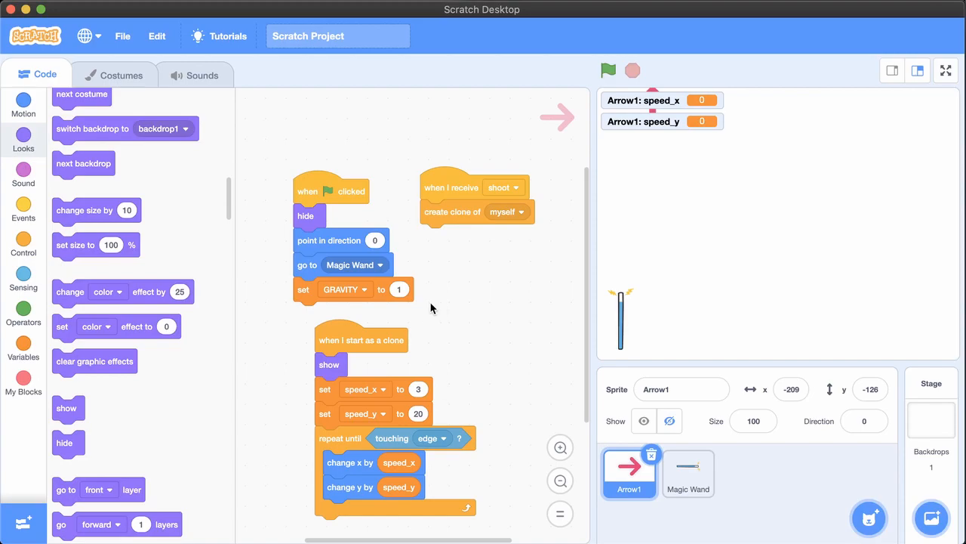
Step: Run the movement loop under 'when I start as a clone' with show and delete, then fire a test arrow
{"action": "left_click", "coordinate": [24, 349]}
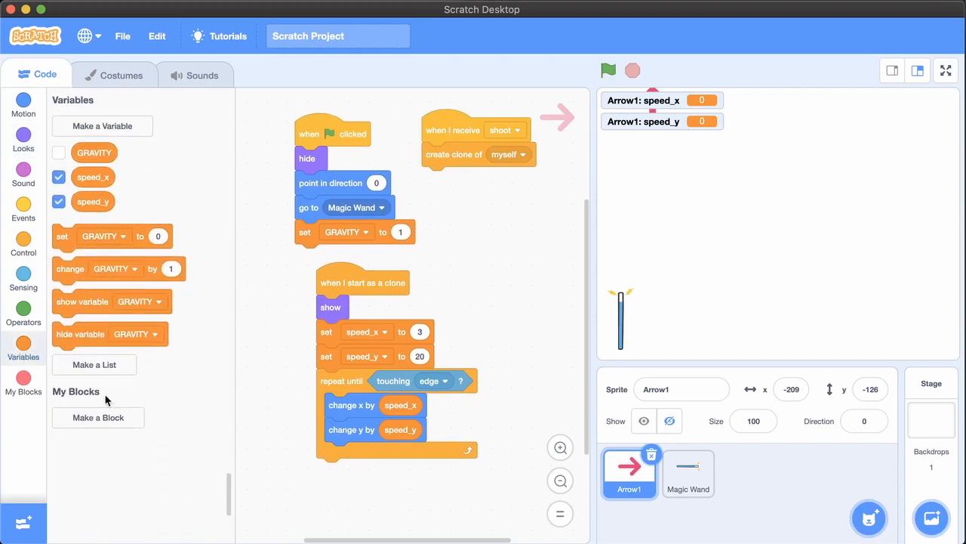
{"action": "left_click", "coordinate": [24, 243]}
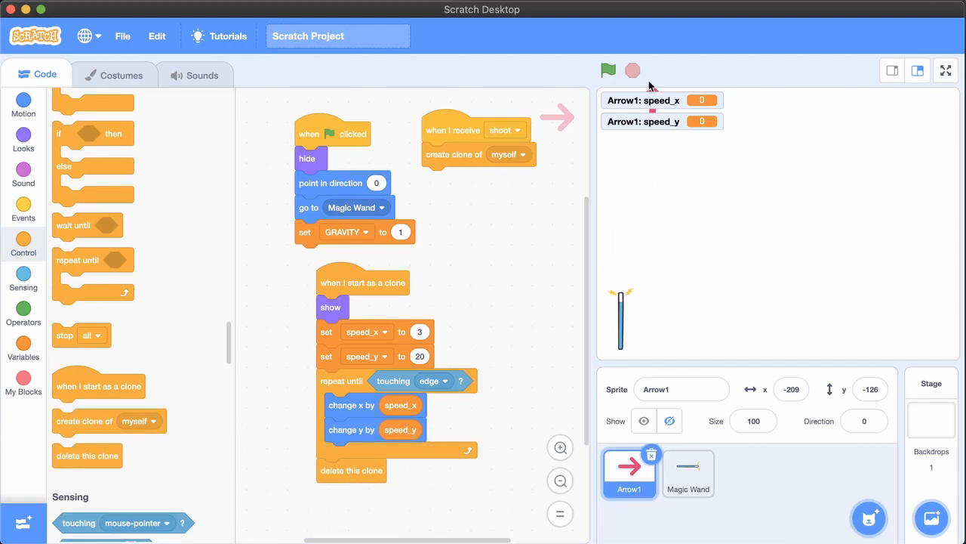
{"action": "mouse_move", "coordinate": [625, 367]}
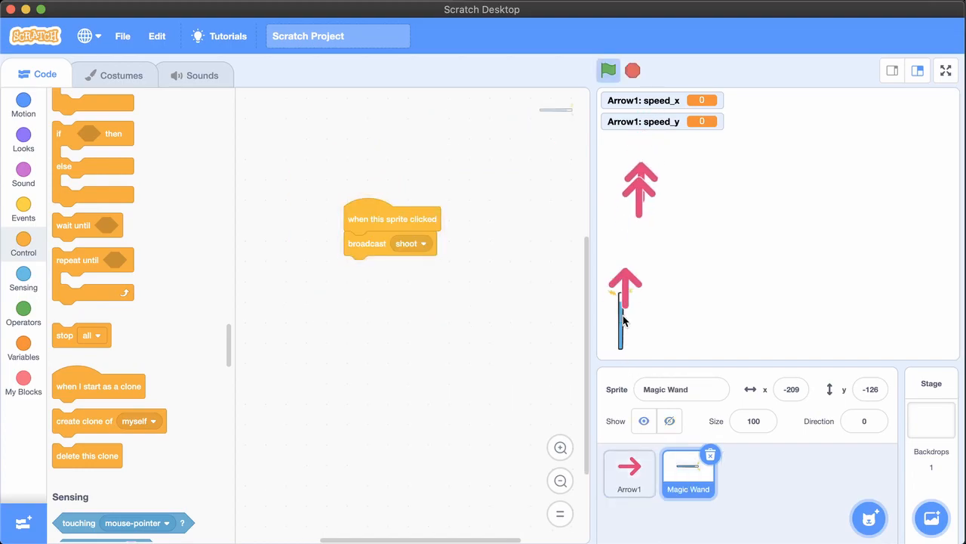
{"action": "left_click", "coordinate": [608, 70]}
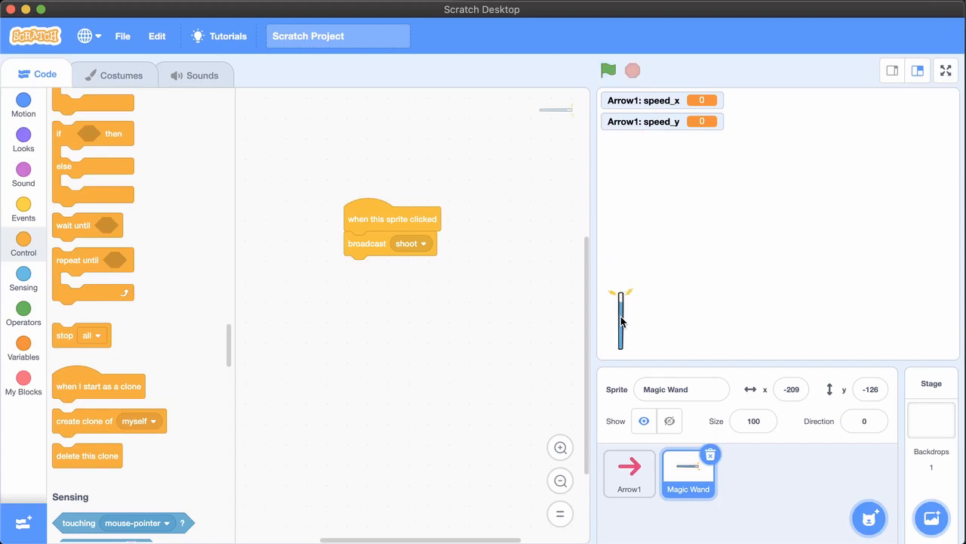
{"action": "mouse_move", "coordinate": [596, 459]}
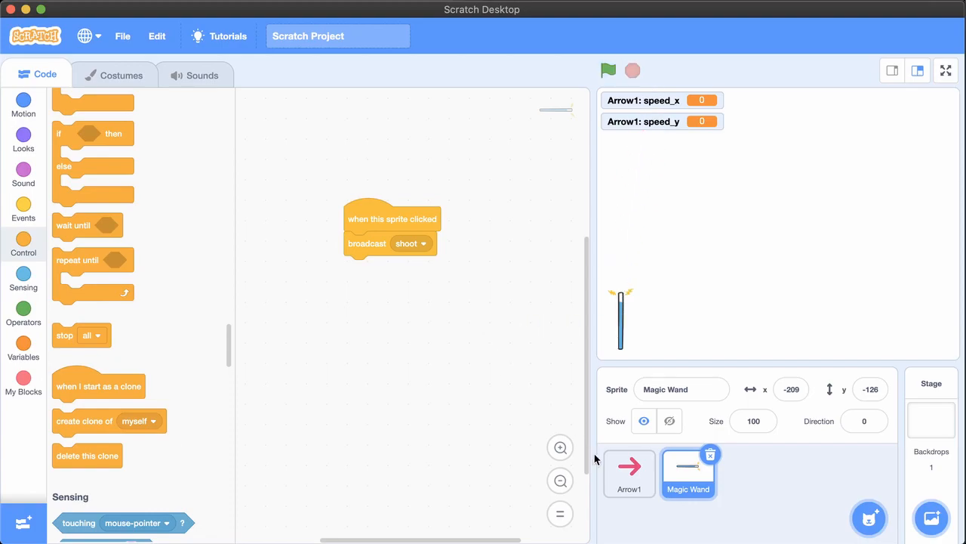
Step: In the clone loop change speed_y by GRAVITY and say speed_y, starting speed_y at 0
{"action": "left_click", "coordinate": [628, 474]}
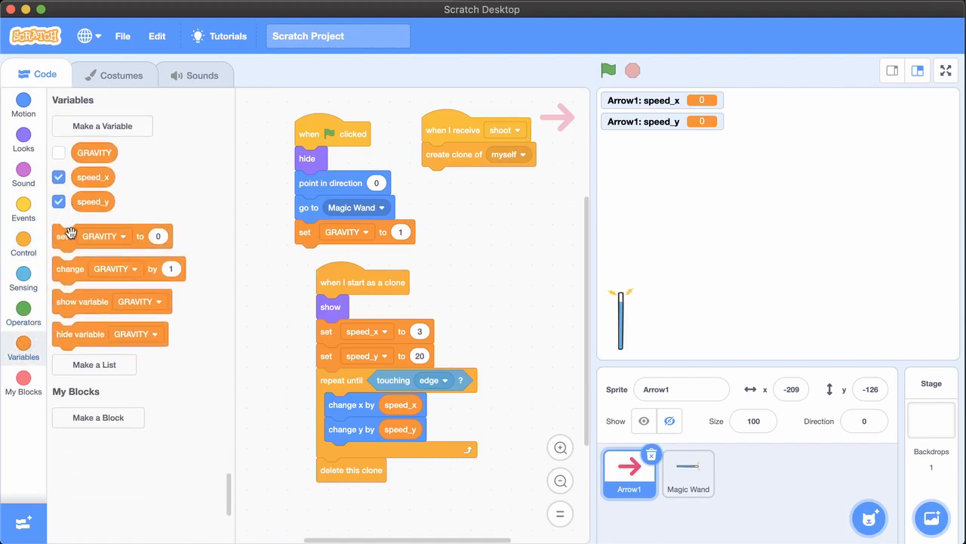
{"action": "mouse_move", "coordinate": [53, 275]}
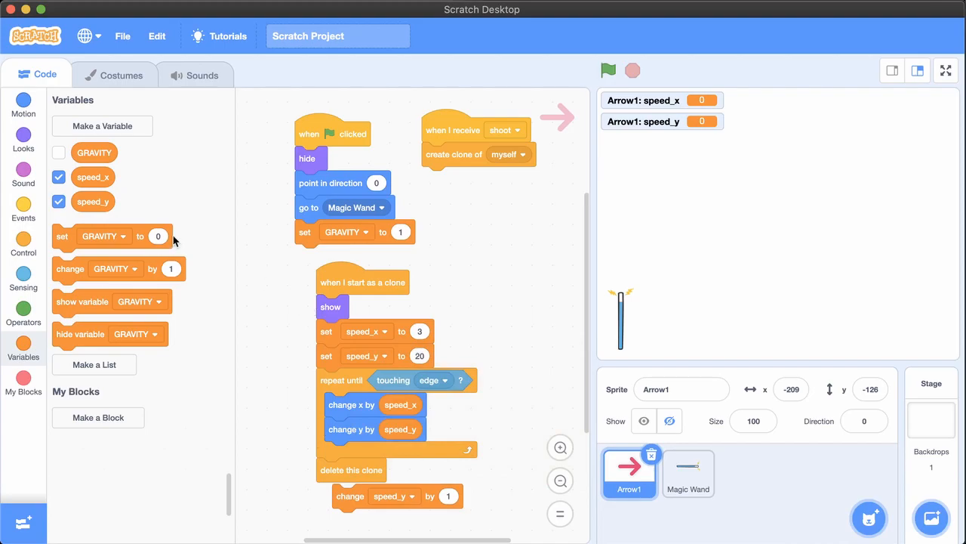
{"action": "mouse_move", "coordinate": [100, 241]}
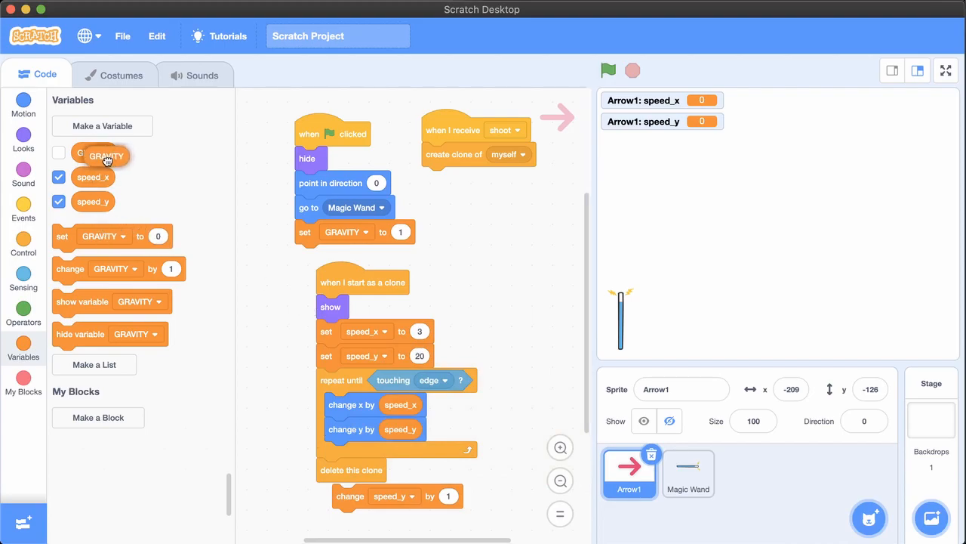
{"action": "left_click", "coordinate": [57, 151]}
{"action": "type", "text": "-1"}
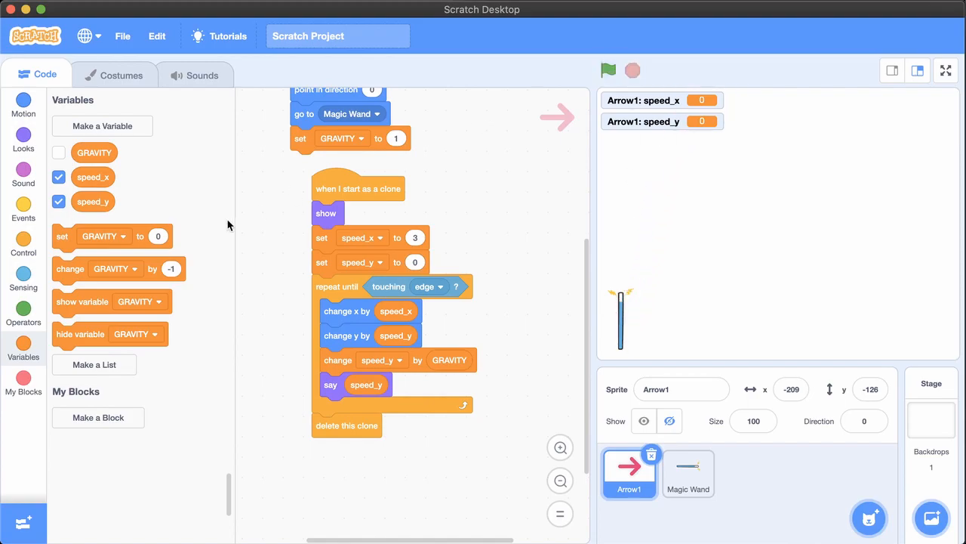
Step: Show GRAVITY on the stage, start it at -1 with speed_y 10, and fire a test arrow
{"action": "left_click", "coordinate": [59, 151]}
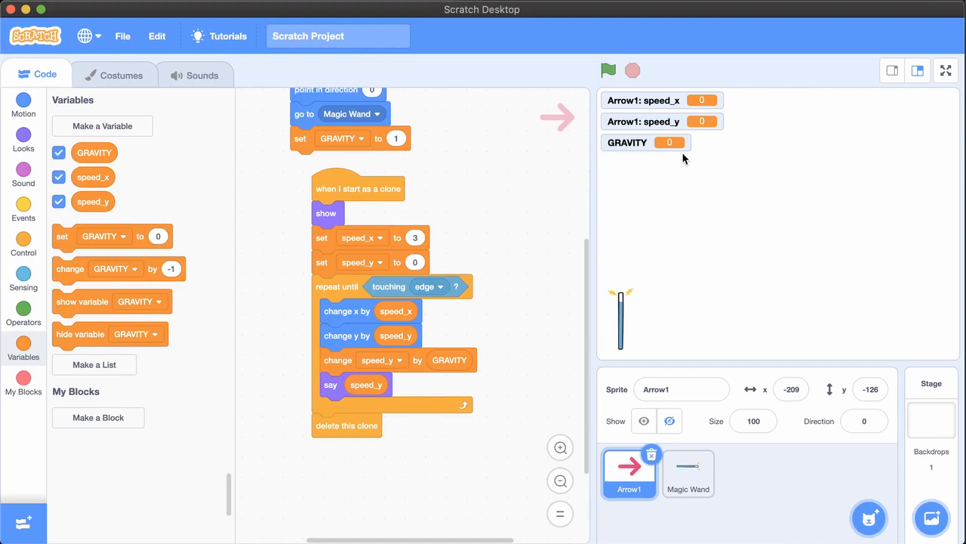
{"action": "mouse_move", "coordinate": [254, 260]}
{"action": "type", "text": "10"}
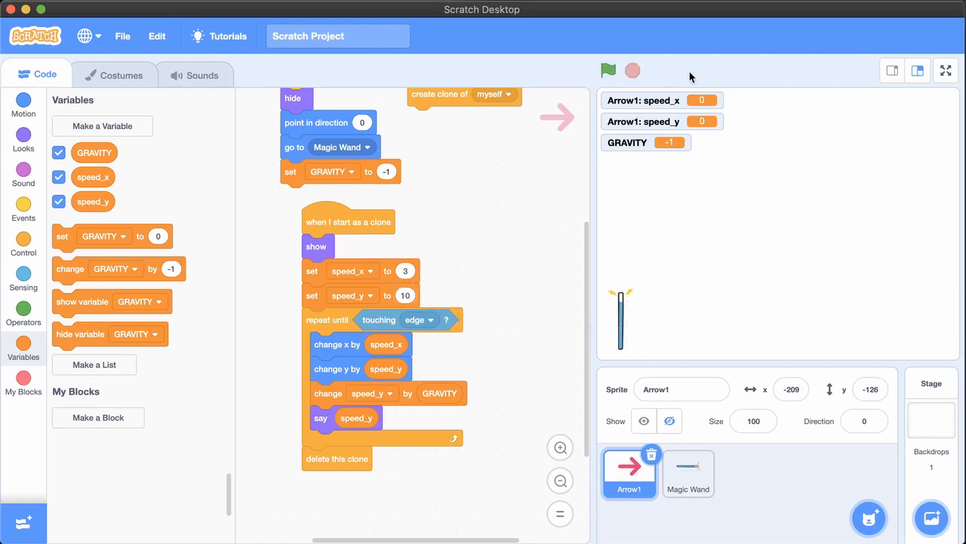
{"action": "mouse_move", "coordinate": [619, 320]}
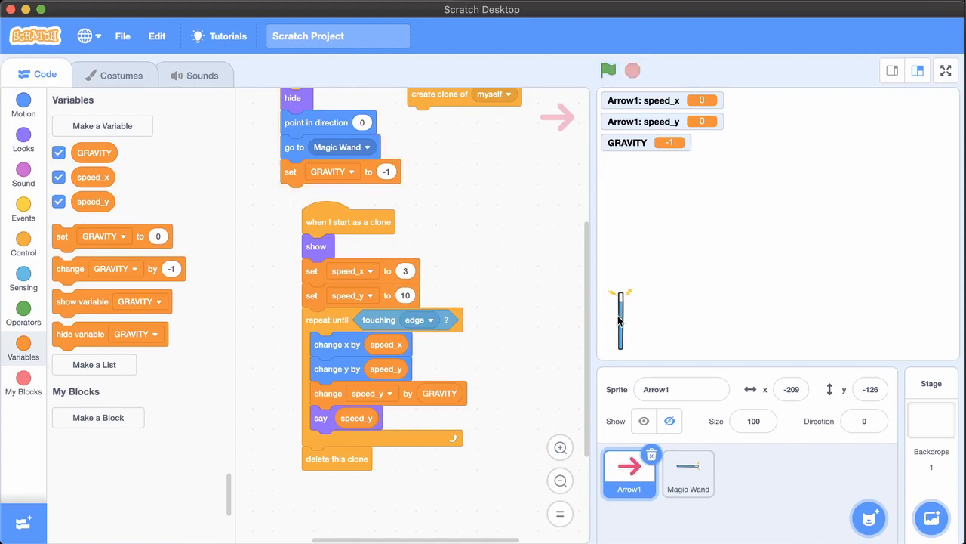
{"action": "left_click", "coordinate": [609, 71]}
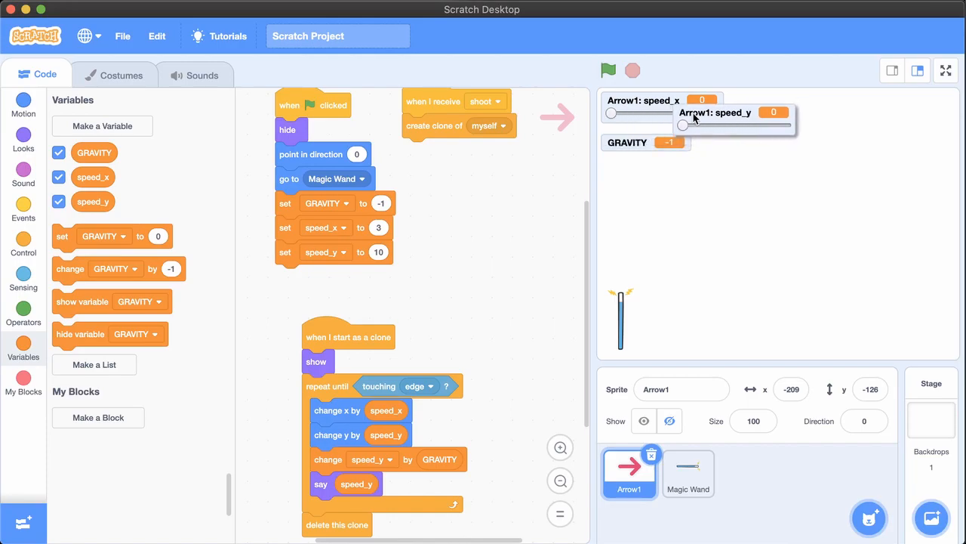
Step: Arrange the speed readouts on the stage and try slider values like speed_x 20, 3 and speed_y 10
{"action": "left_click_drag", "start_coordinate": [713, 111], "coordinate": [788, 97]}
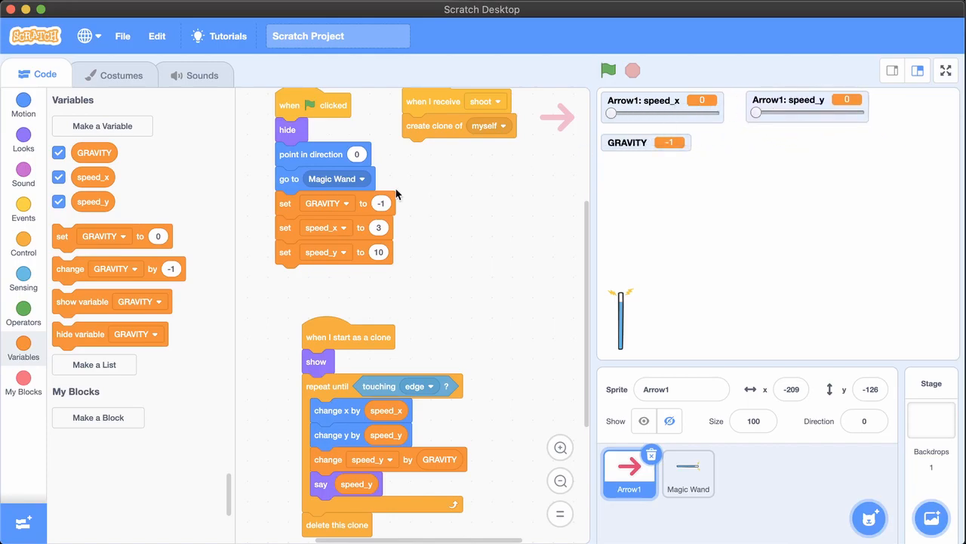
{"action": "left_click_drag", "start_coordinate": [324, 227], "coordinate": [438, 236]}
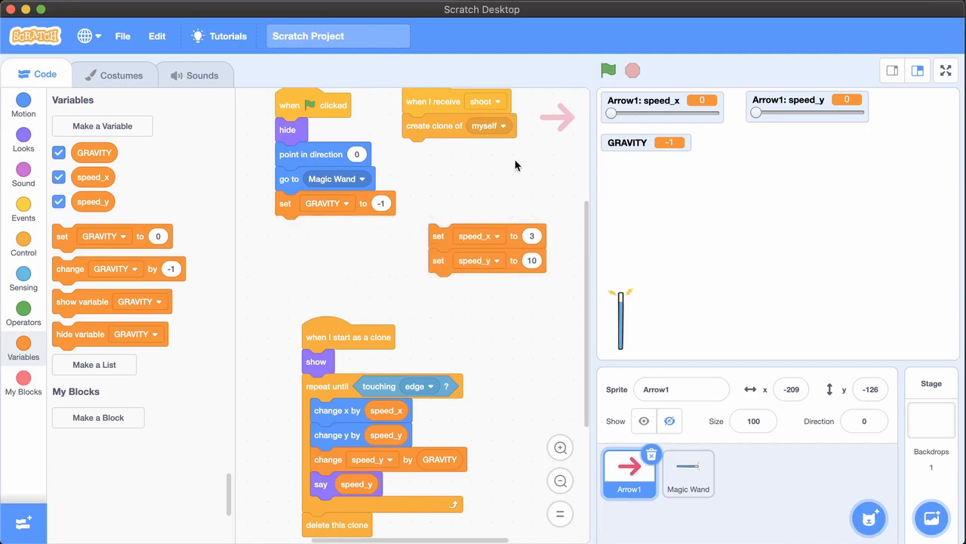
{"action": "left_click_drag", "start_coordinate": [612, 113], "coordinate": [631, 113]}
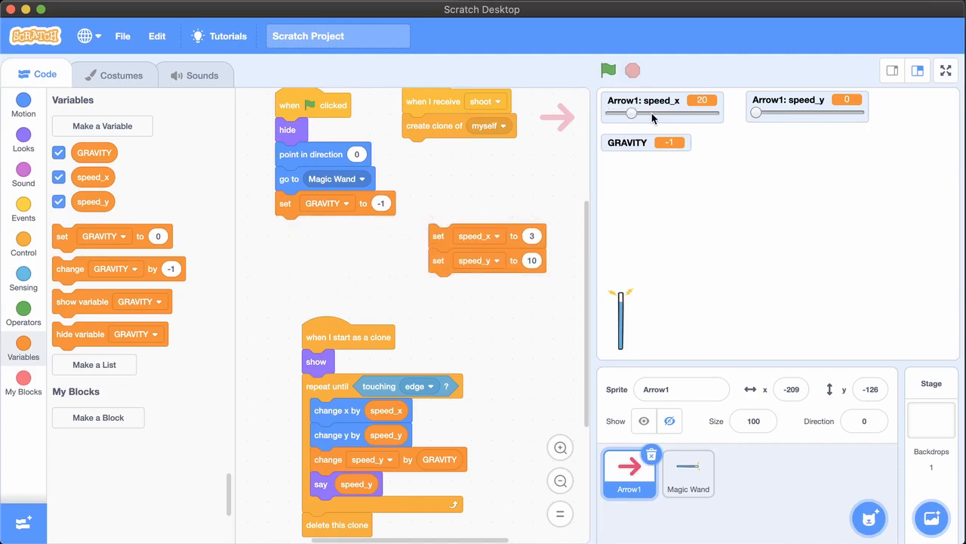
{"action": "left_click_drag", "start_coordinate": [631, 113], "coordinate": [613, 114]}
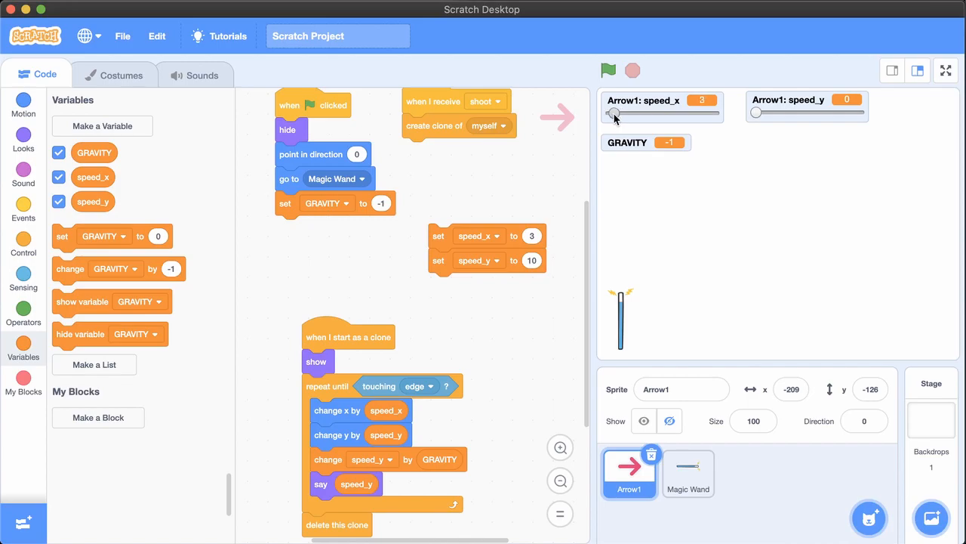
{"action": "mouse_move", "coordinate": [752, 119]}
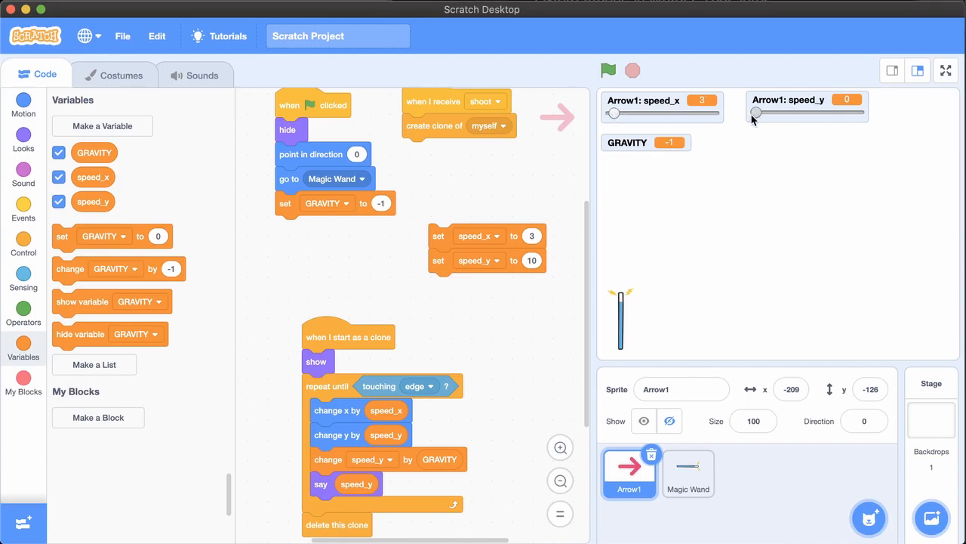
{"action": "left_click_drag", "start_coordinate": [757, 112], "coordinate": [771, 111]}
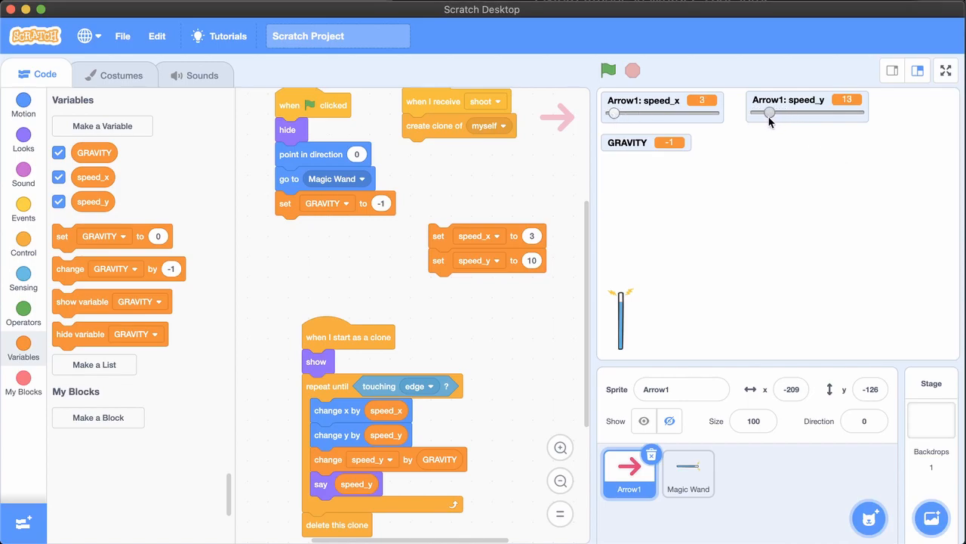
{"action": "left_click_drag", "start_coordinate": [768, 111], "coordinate": [767, 112]}
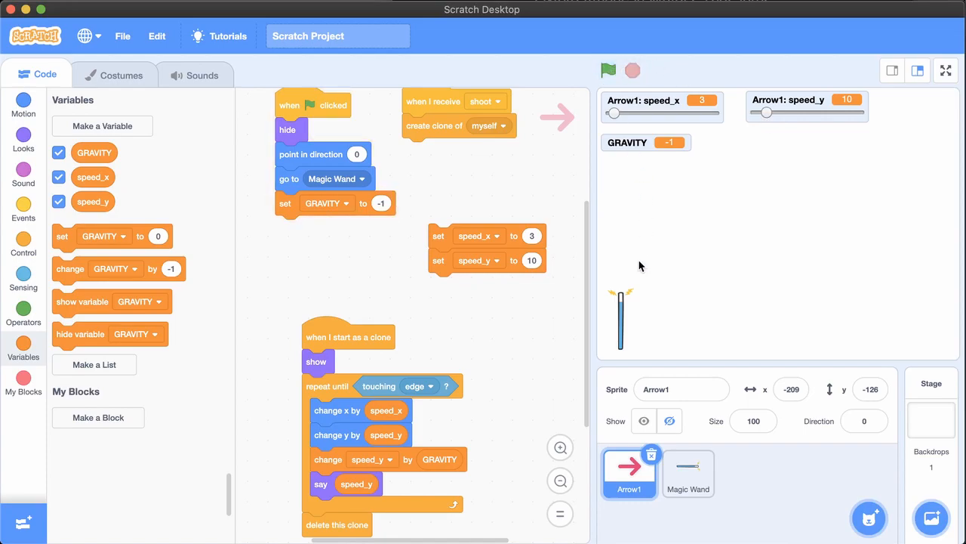
Step: Fire test arrows while tuning to speed_x 14 and speed_y 19, and drop the say speed_y block
{"action": "left_click", "coordinate": [608, 71]}
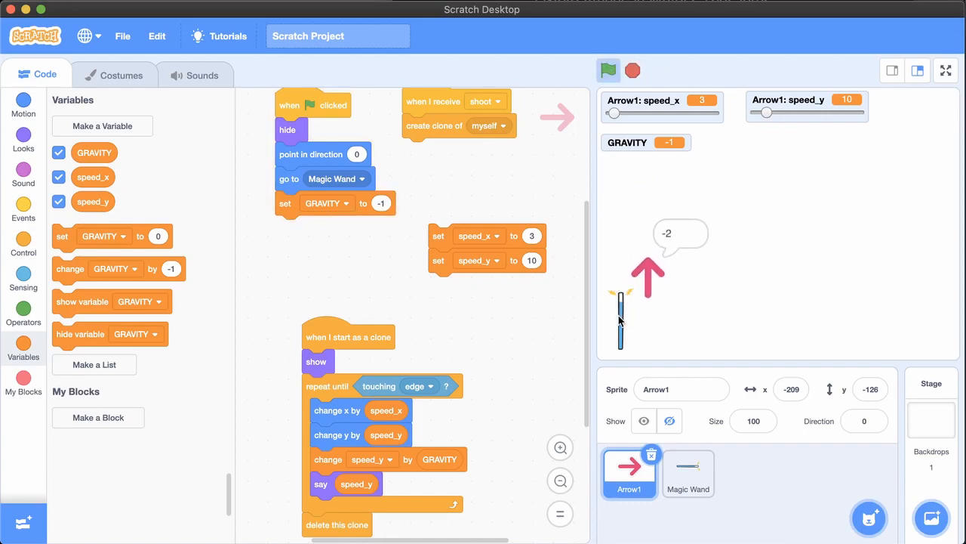
{"action": "left_click", "coordinate": [609, 69]}
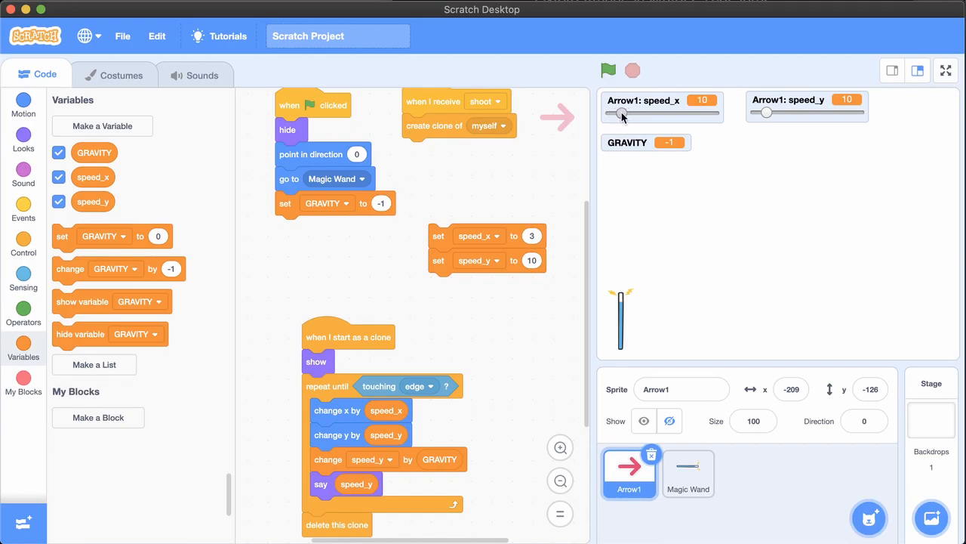
{"action": "left_click", "coordinate": [609, 69]}
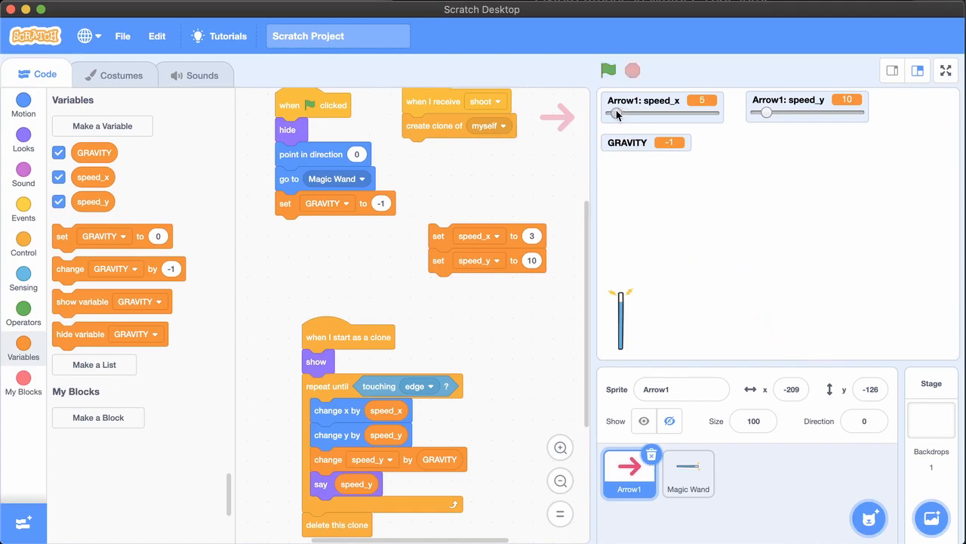
{"action": "left_click", "coordinate": [608, 71]}
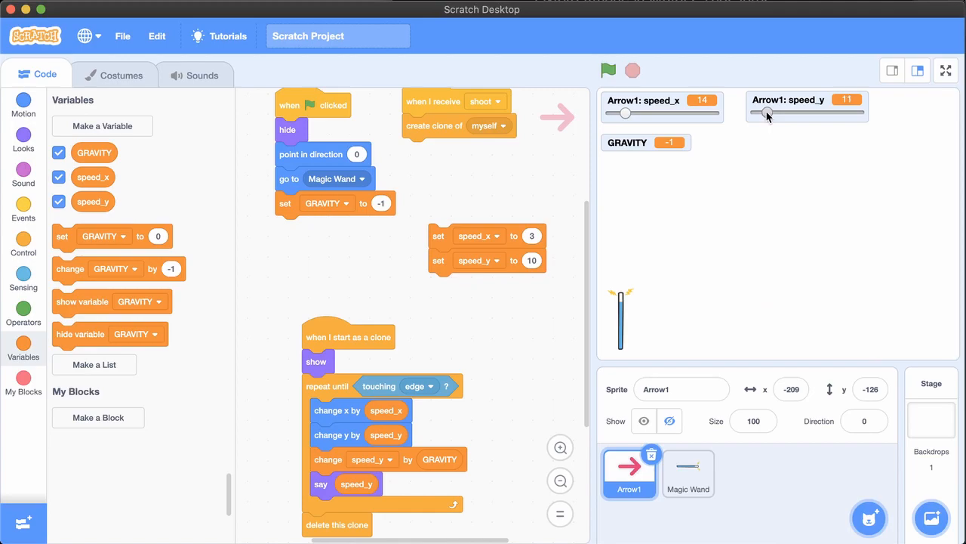
{"action": "left_click", "coordinate": [608, 70]}
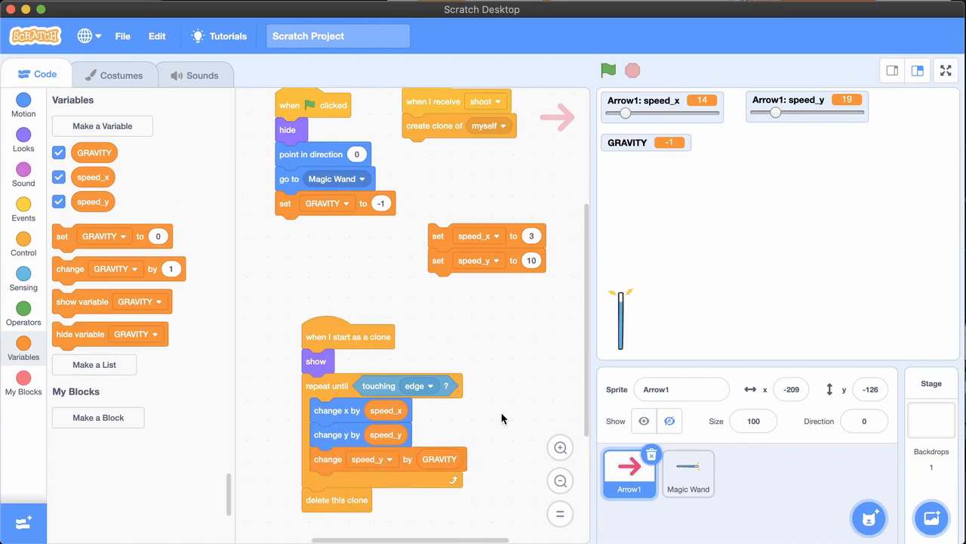
{"action": "mouse_move", "coordinate": [622, 317]}
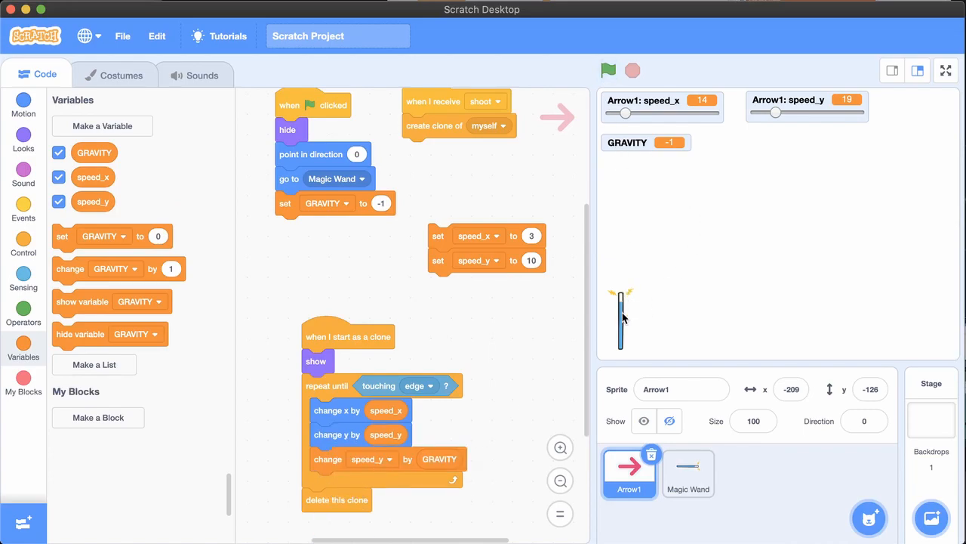
Step: Swap the wand's click hat for 'when space key pressed' above broadcast shoot and test-fire the arc
{"action": "left_click", "coordinate": [689, 474]}
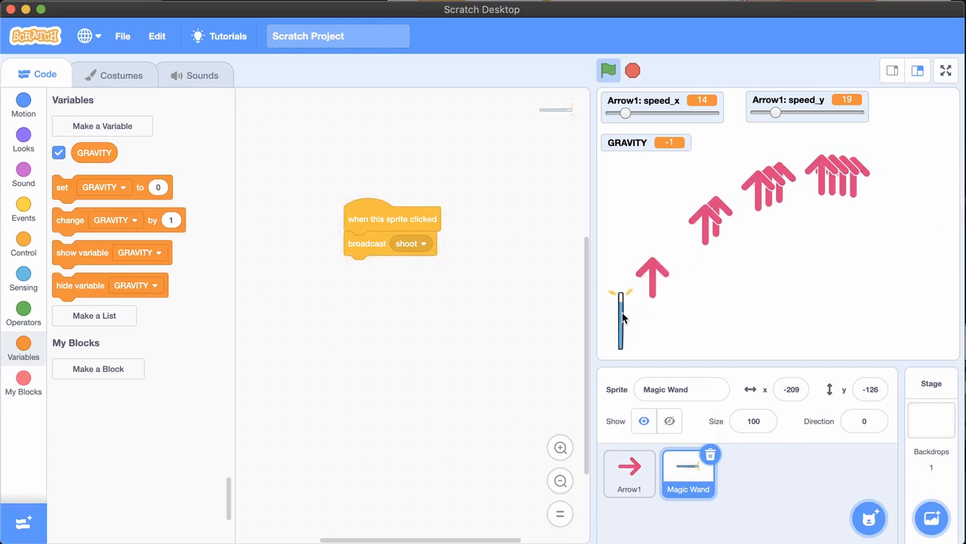
{"action": "left_click", "coordinate": [609, 71]}
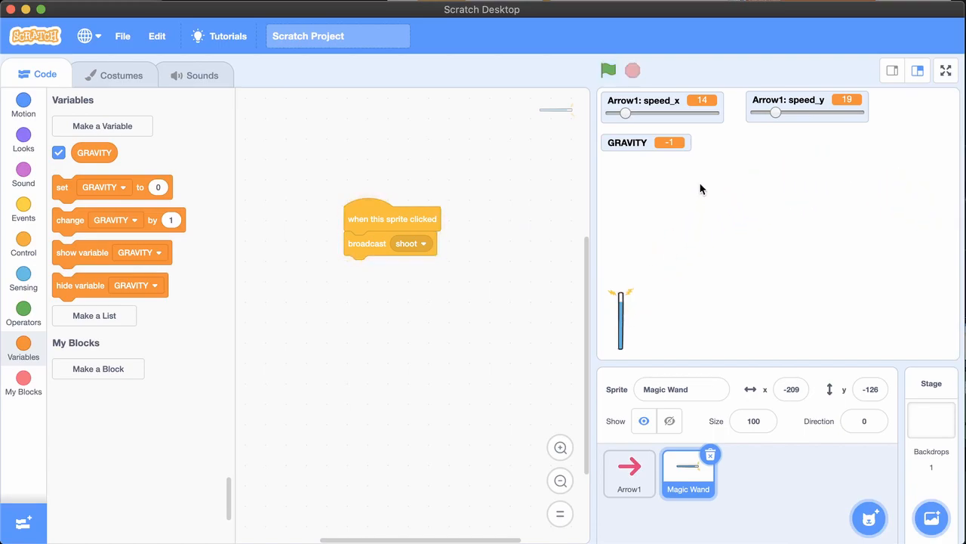
{"action": "left_click", "coordinate": [23, 211]}
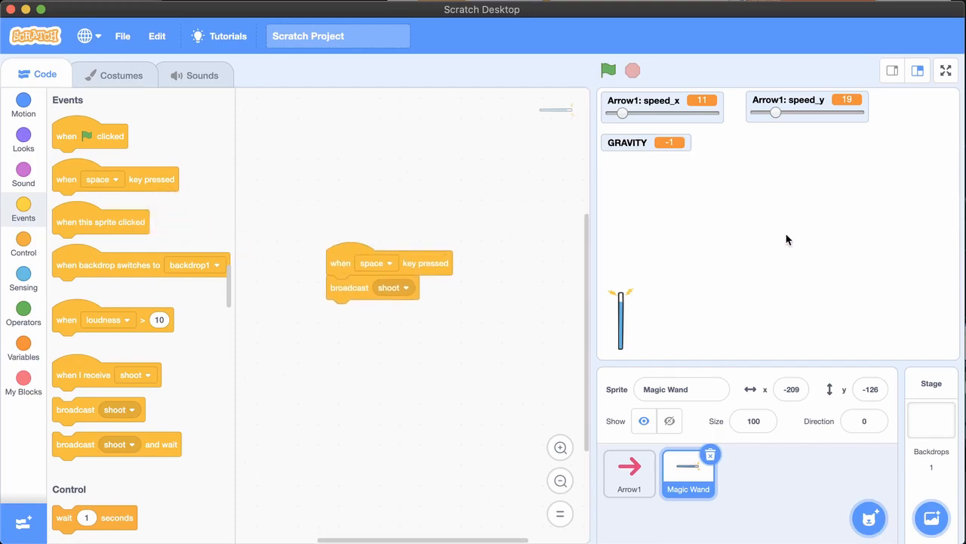
{"action": "left_click", "coordinate": [608, 71]}
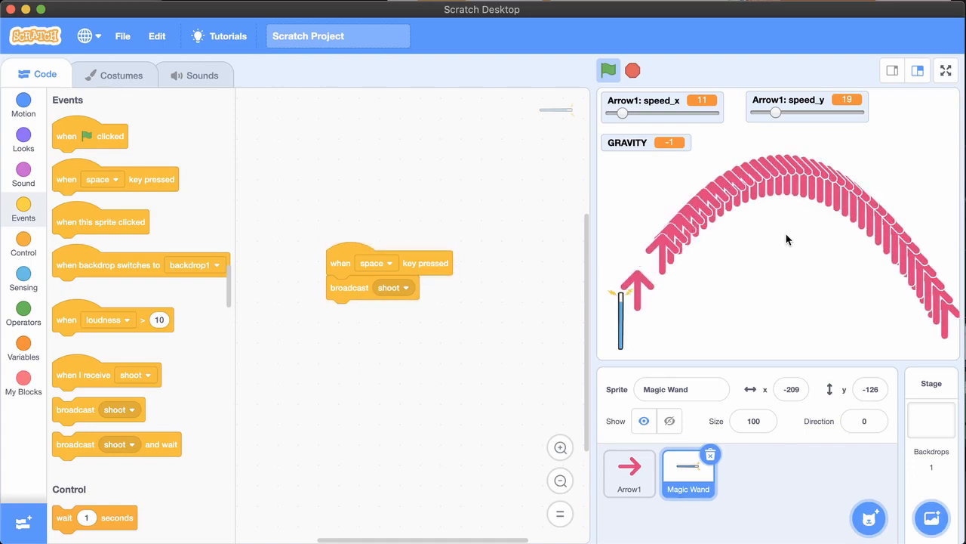
{"action": "left_click", "coordinate": [628, 474]}
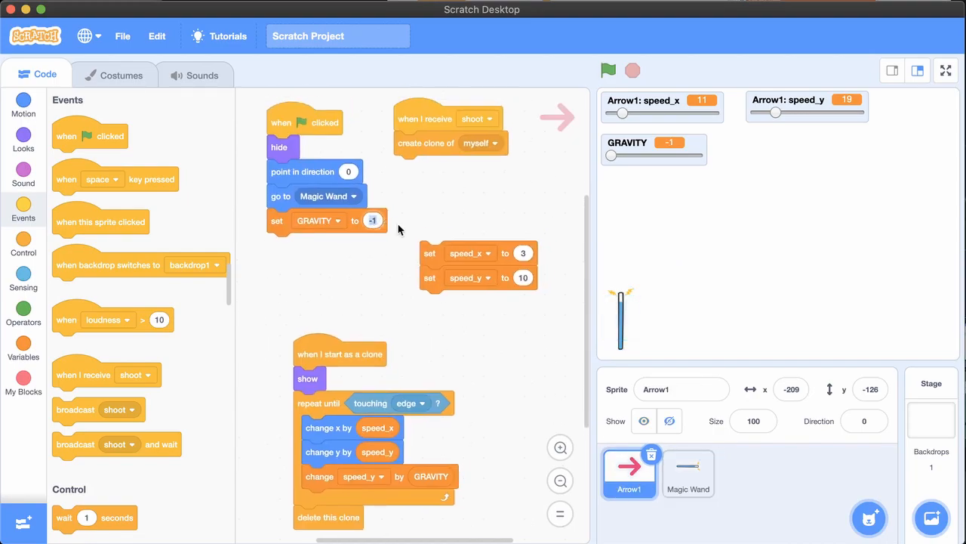
Step: Set GRAVITY to -3 in the start script, fire arrows again, and place a loose 'pick random 1 to 10' block
{"action": "type", "text": "-3"}
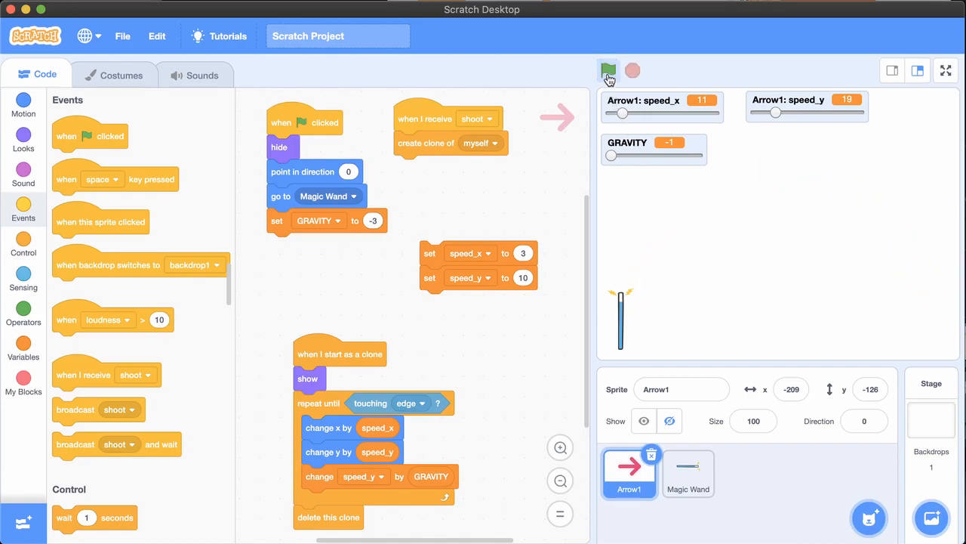
{"action": "left_click", "coordinate": [608, 71]}
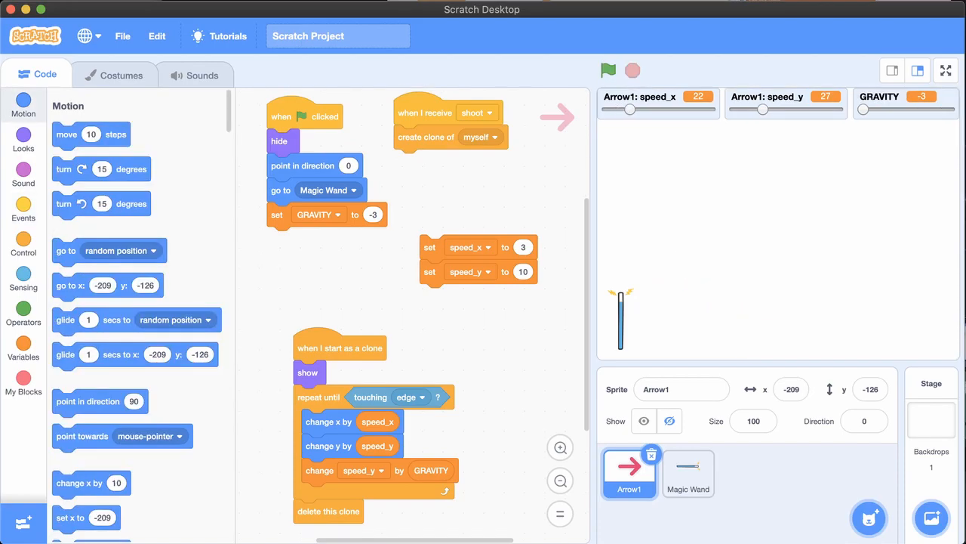
{"action": "mouse_move", "coordinate": [693, 227]}
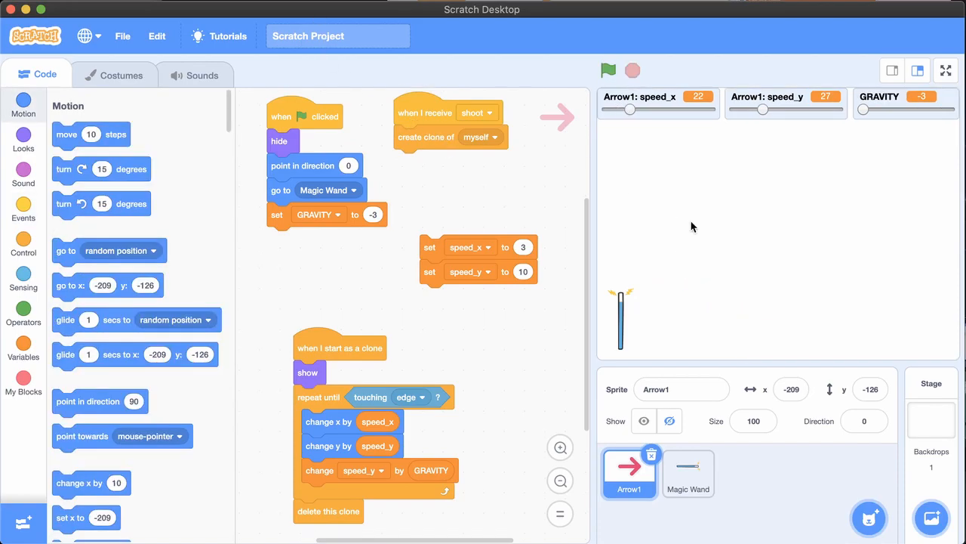
{"action": "mouse_move", "coordinate": [683, 208]}
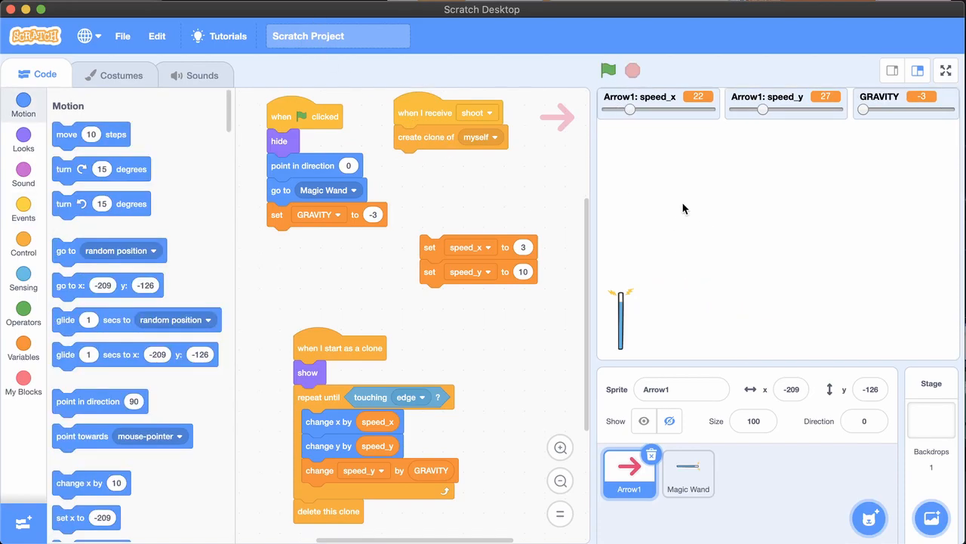
{"action": "left_click", "coordinate": [609, 71]}
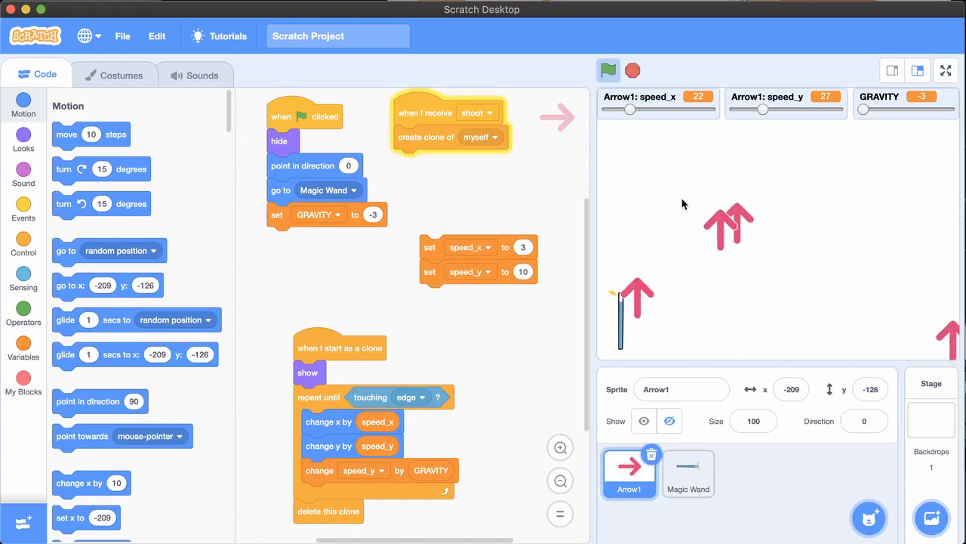
{"action": "left_click", "coordinate": [24, 309]}
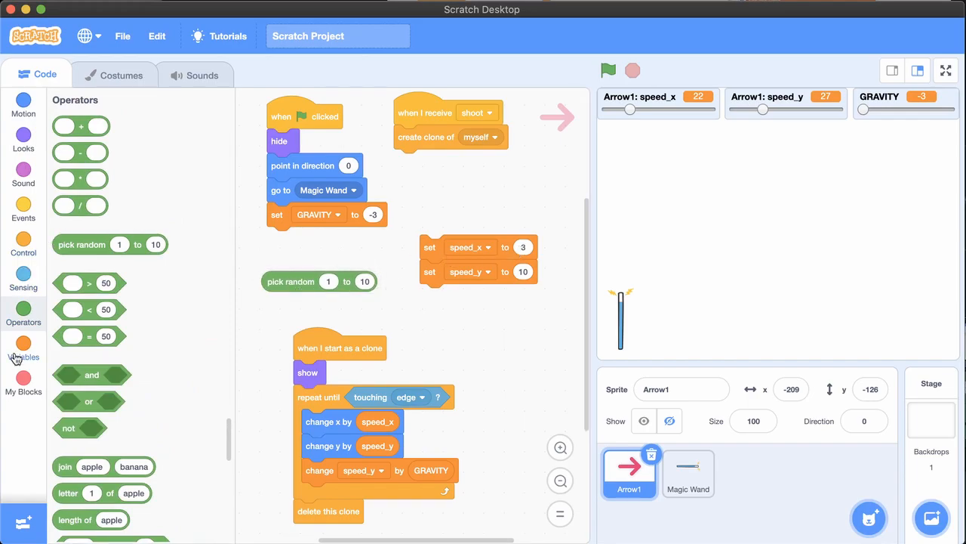
{"action": "left_click", "coordinate": [24, 348]}
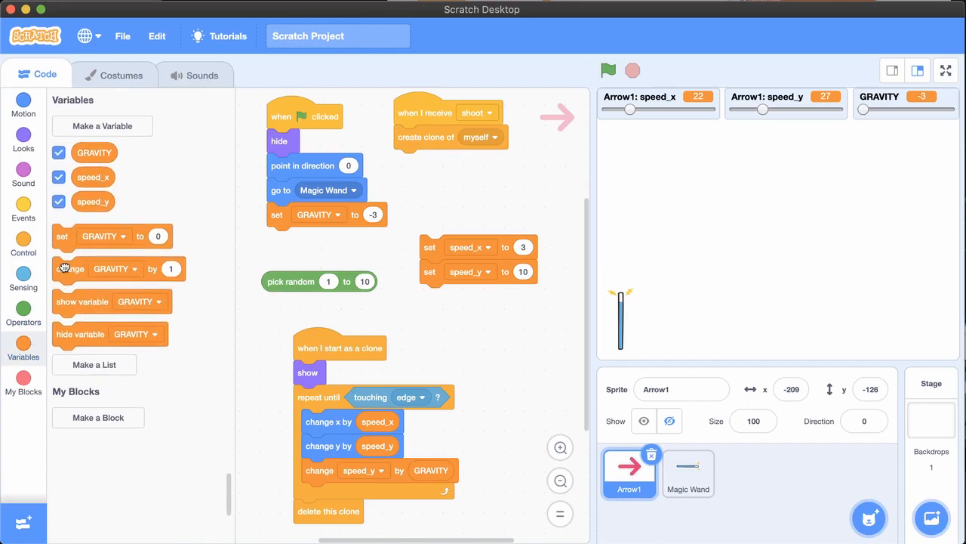